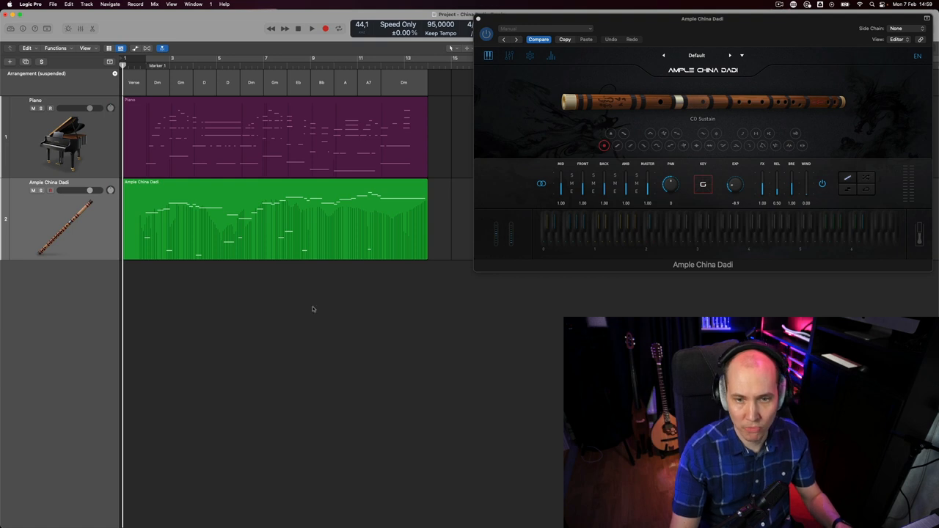
# Step: Scroll through and close the Dadi plugin's MIDI controller mapping list
pyautogui.click(308, 27)
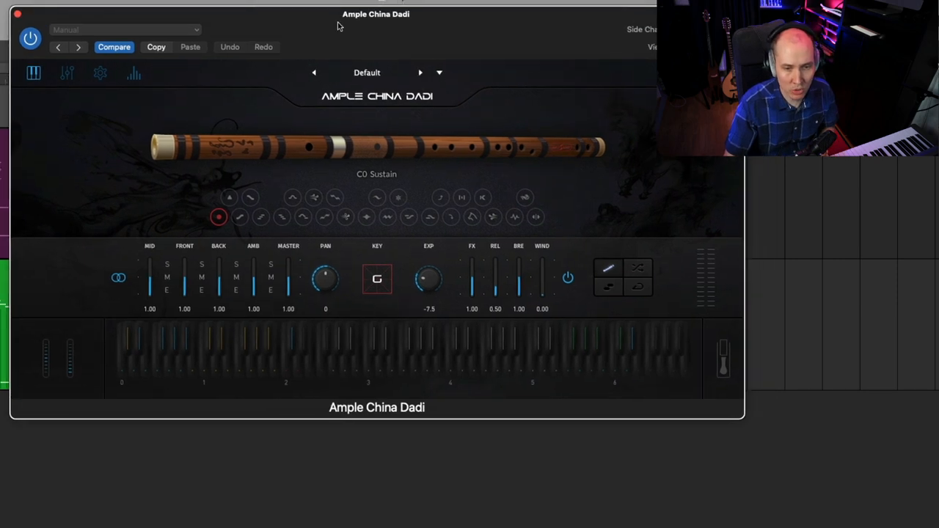
pyautogui.moveTo(99, 199)
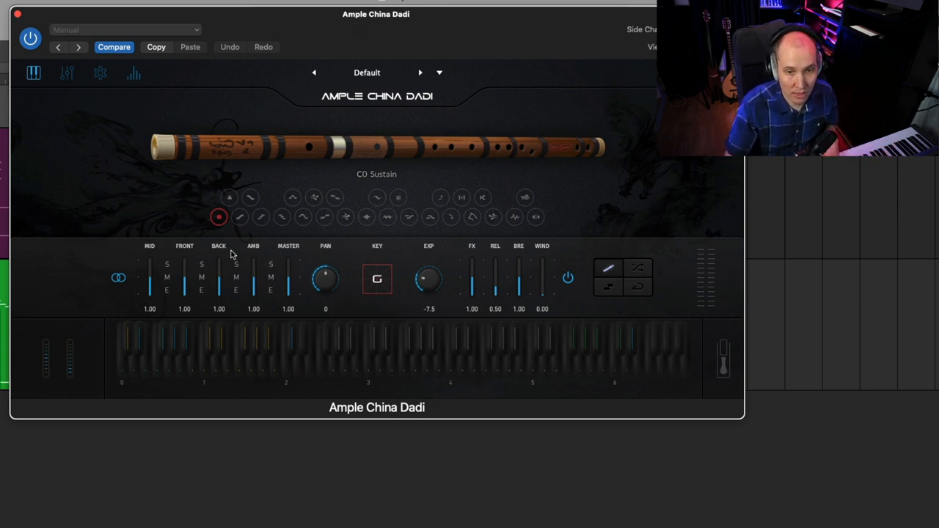
pyautogui.moveTo(373, 198)
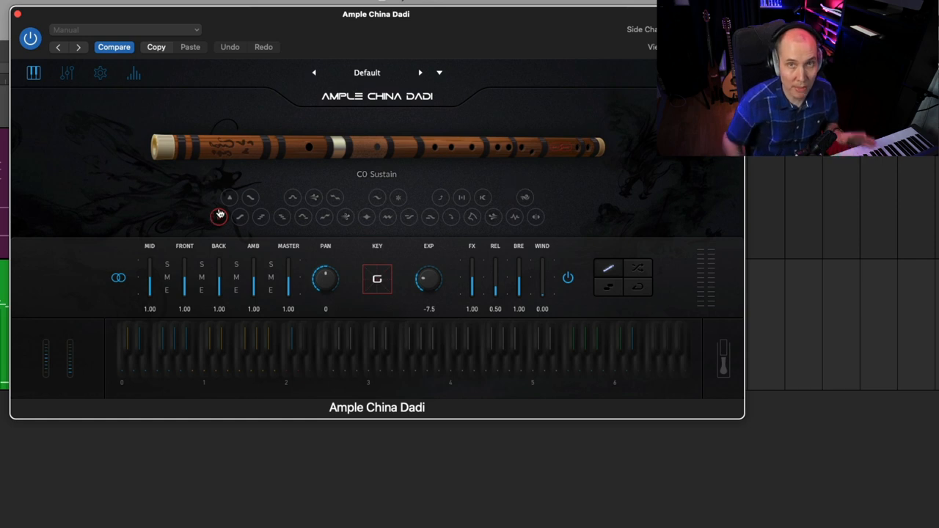
pyautogui.moveTo(222, 214)
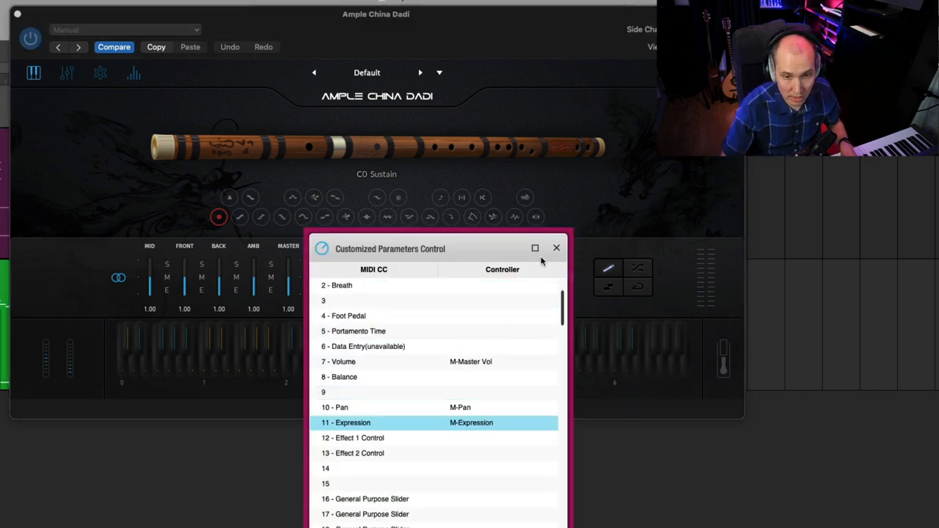
pyautogui.scroll(-3)
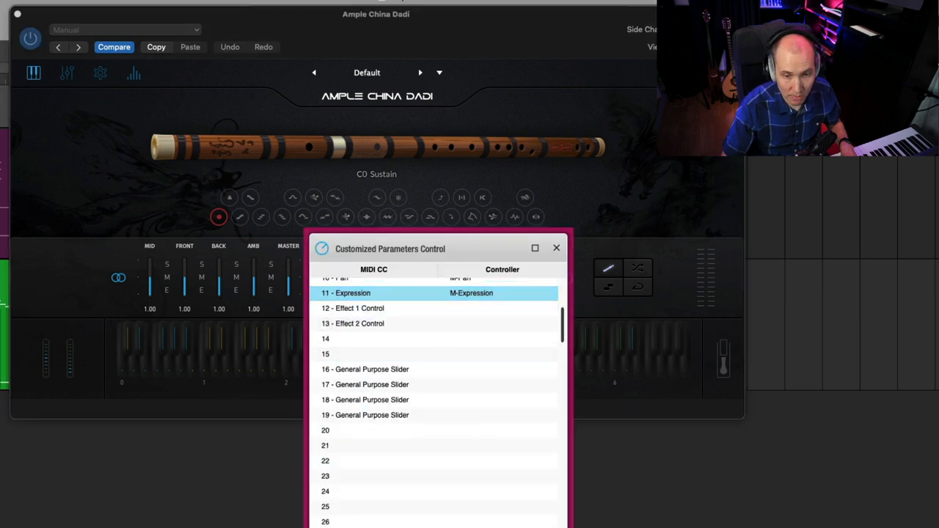
pyautogui.click(556, 248)
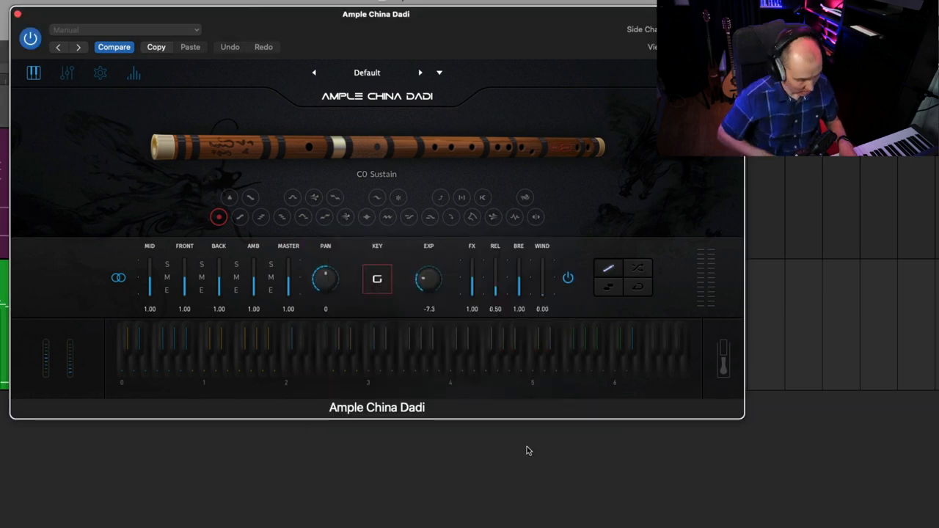
# Step: Adjust the EXP knob down and back up so the flute's expression reads -4.9
pyautogui.moveTo(429, 277); pyautogui.dragTo(428, 293)
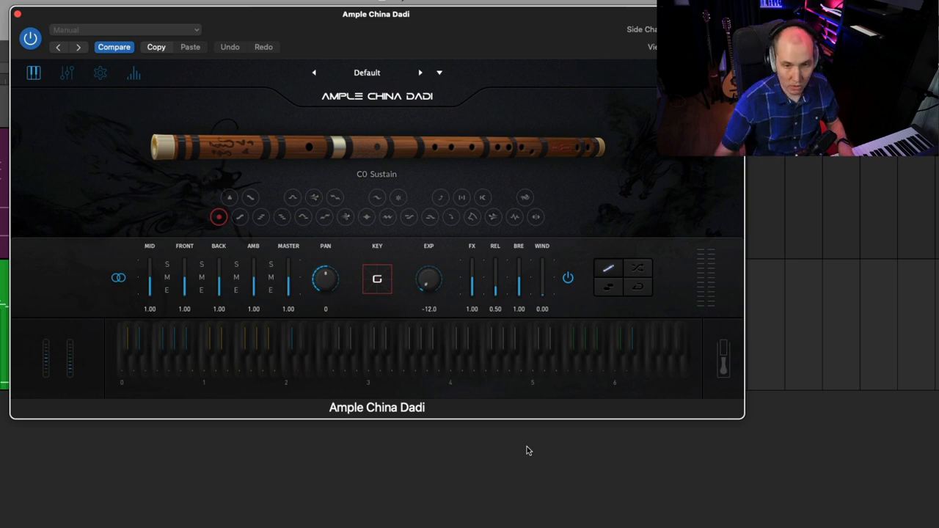
pyautogui.moveTo(428, 278); pyautogui.dragTo(447, 281)
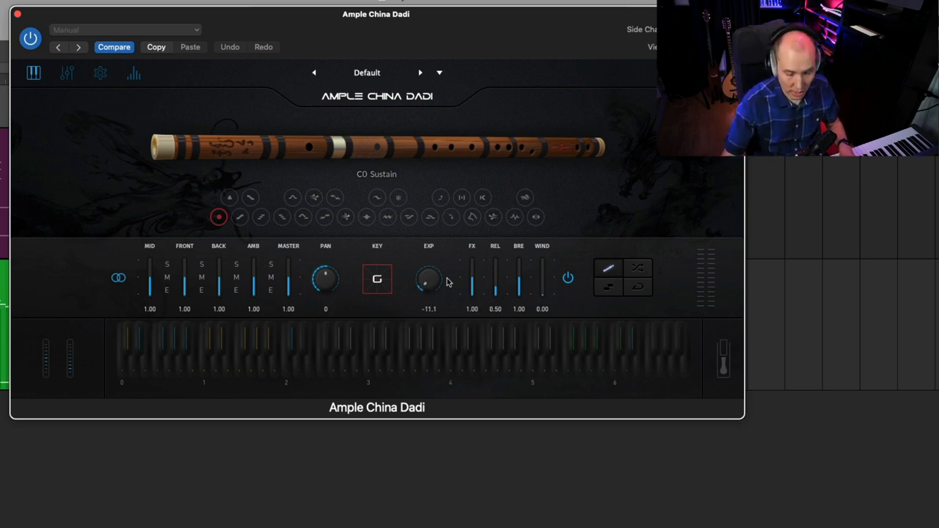
pyautogui.moveTo(428, 277); pyautogui.dragTo(428, 261)
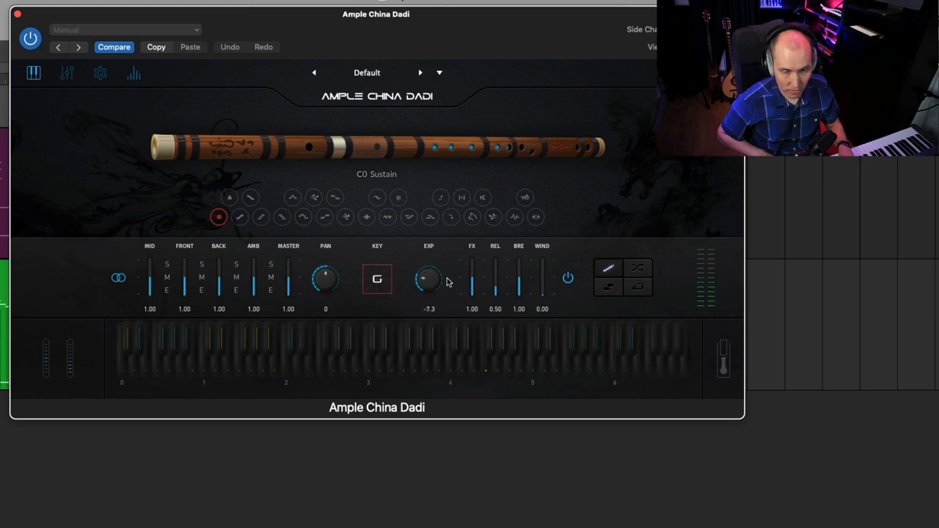
pyautogui.moveTo(429, 277); pyautogui.dragTo(428, 264)
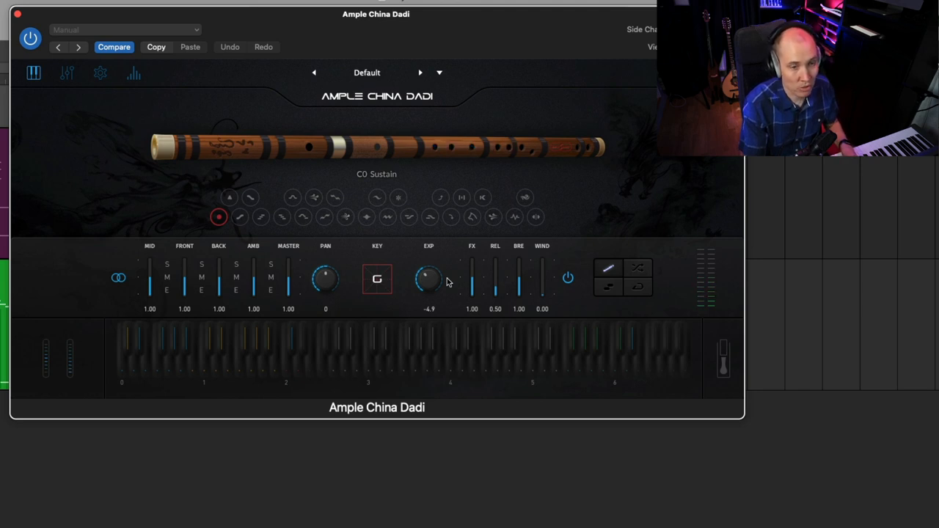
pyautogui.moveTo(65, 367)
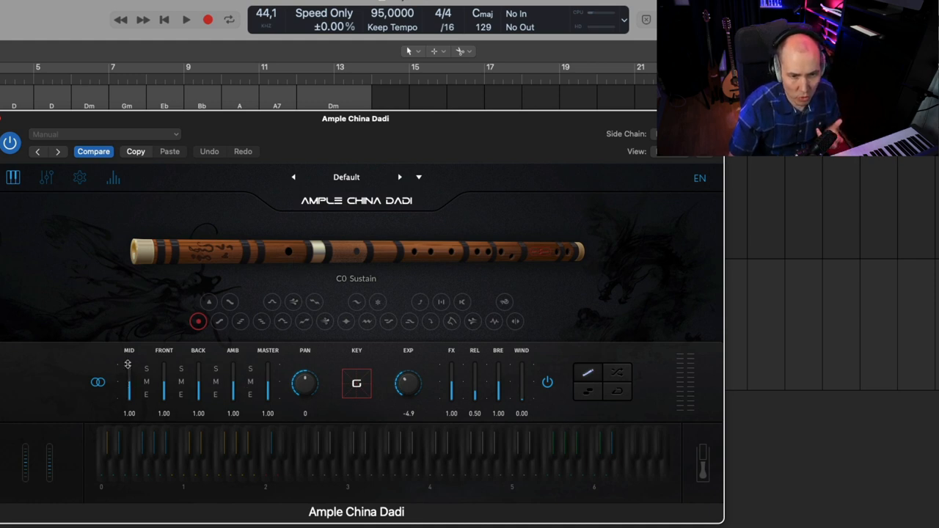
pyautogui.moveTo(311, 387)
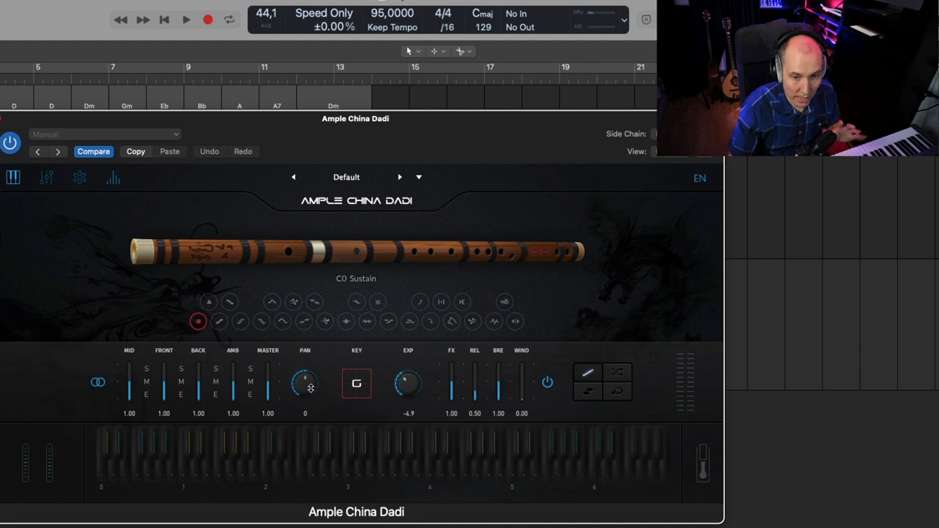
pyautogui.moveTo(355, 425)
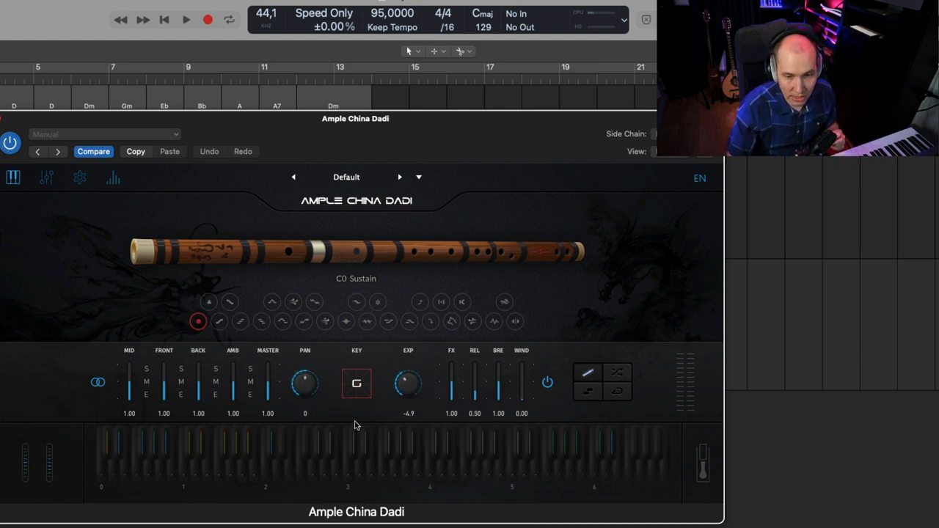
pyautogui.moveTo(523, 226)
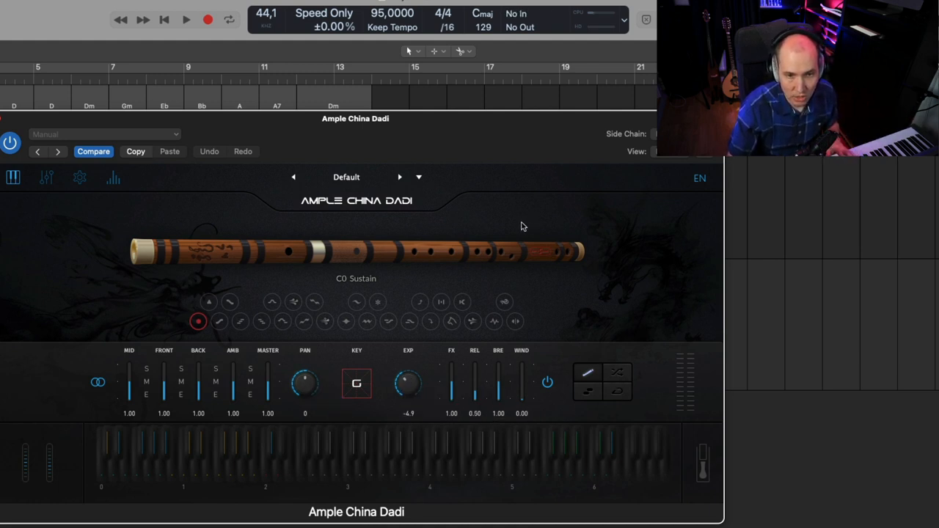
# Step: Browse the compressor, delay and reverb FX pages, then bring up the plugin's Settings window
pyautogui.click(46, 179)
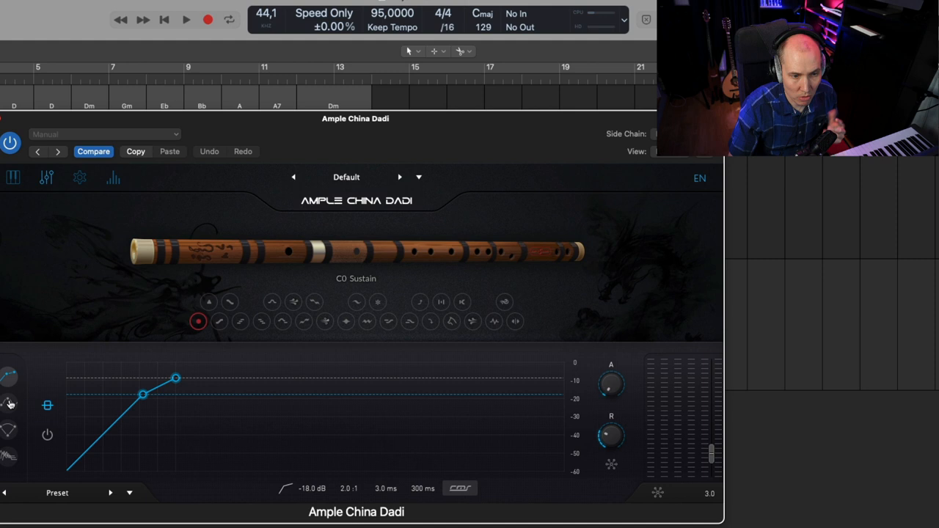
pyautogui.click(9, 429)
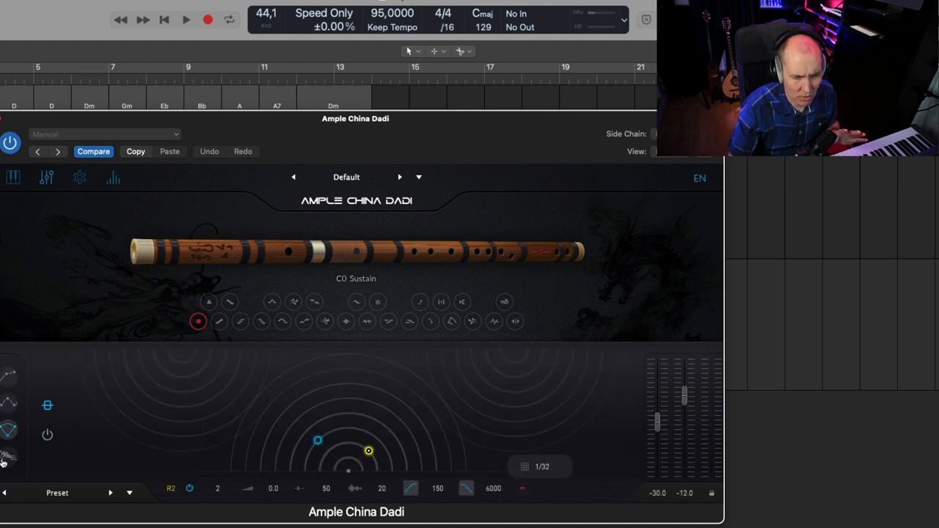
pyautogui.click(8, 449)
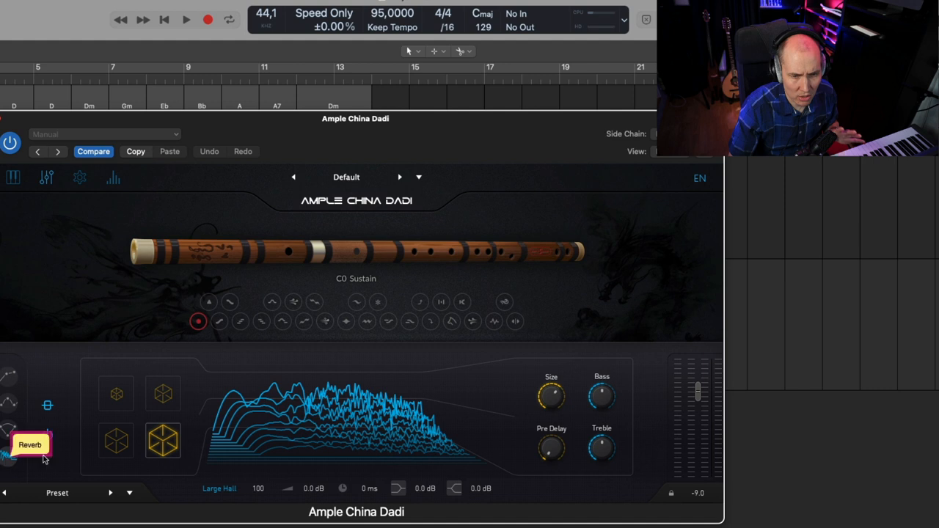
pyautogui.click(80, 177)
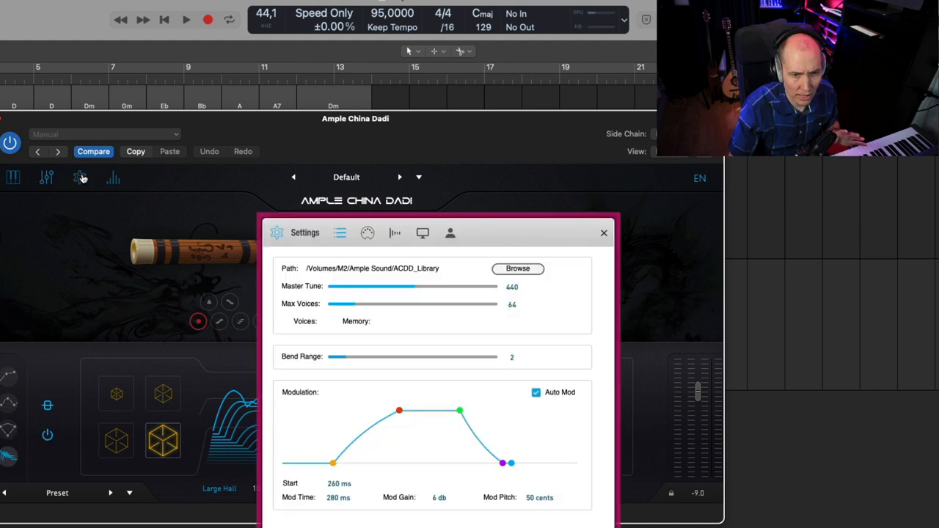
# Step: Review the velocity threshold and legato settings, then scroll the per-note tuning table
pyautogui.click(367, 232)
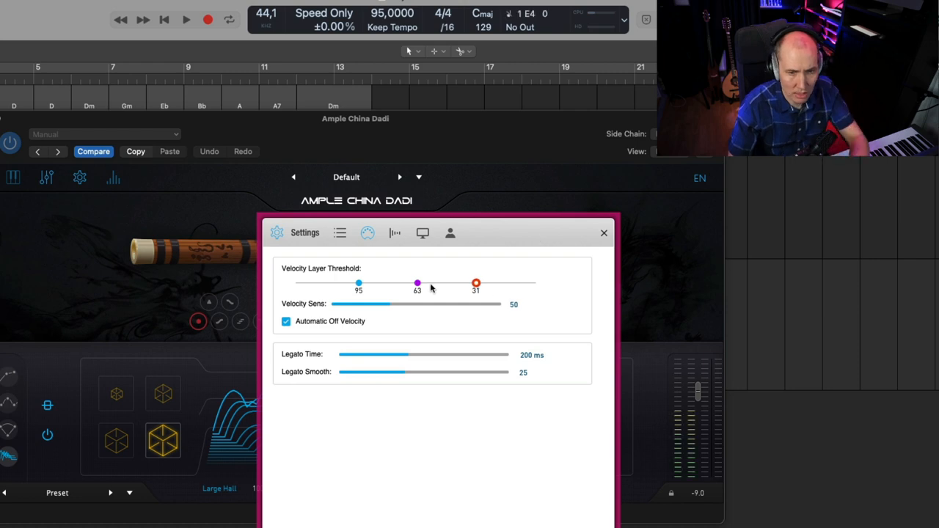
pyautogui.click(604, 232)
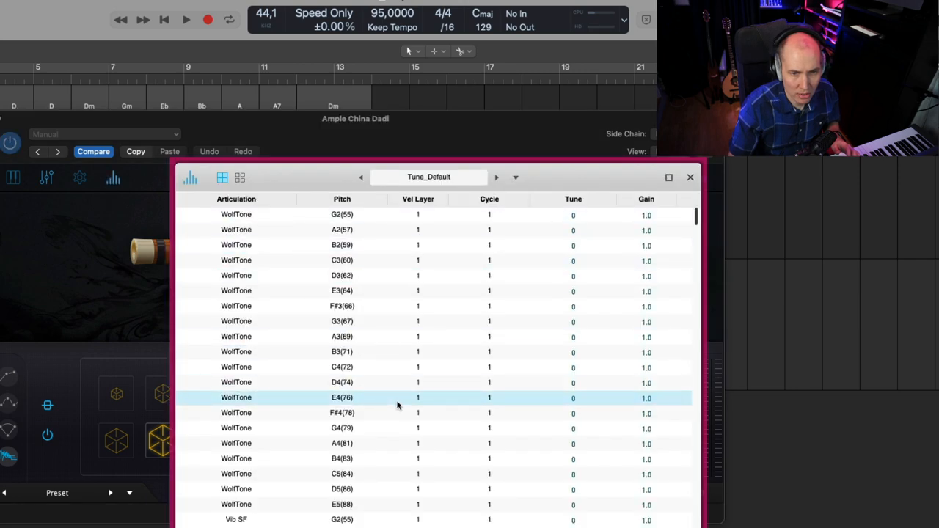
pyautogui.scroll(-3)
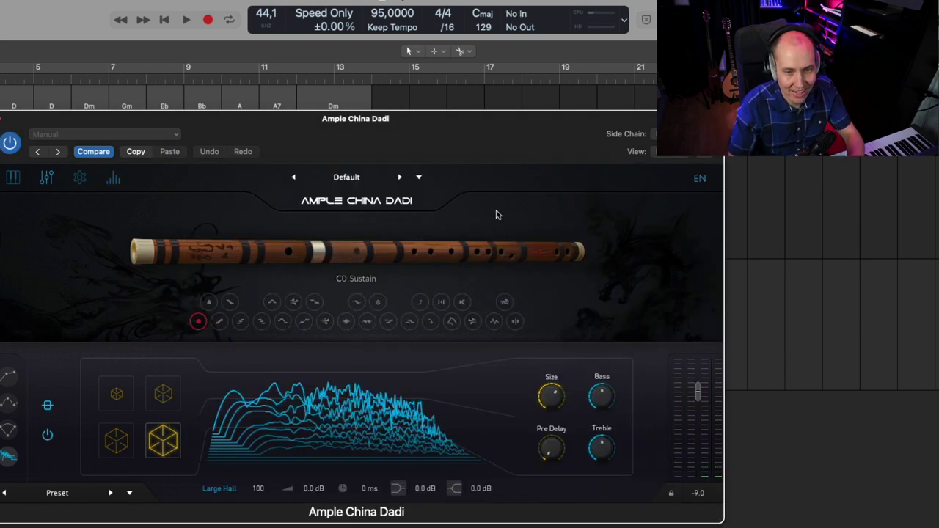
# Step: Switch the Dadi plugin back to its main page with mic levels and expression at -4.9
pyautogui.click(8, 179)
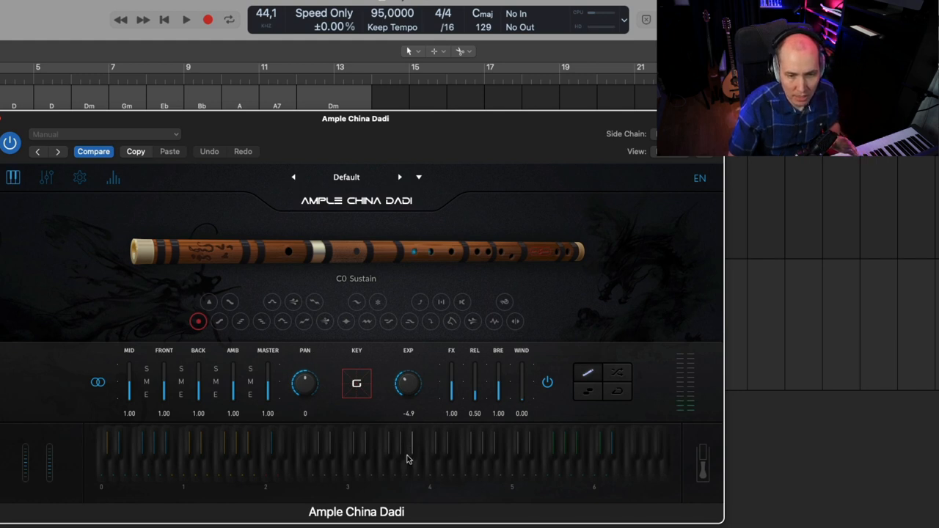
pyautogui.moveTo(130, 458)
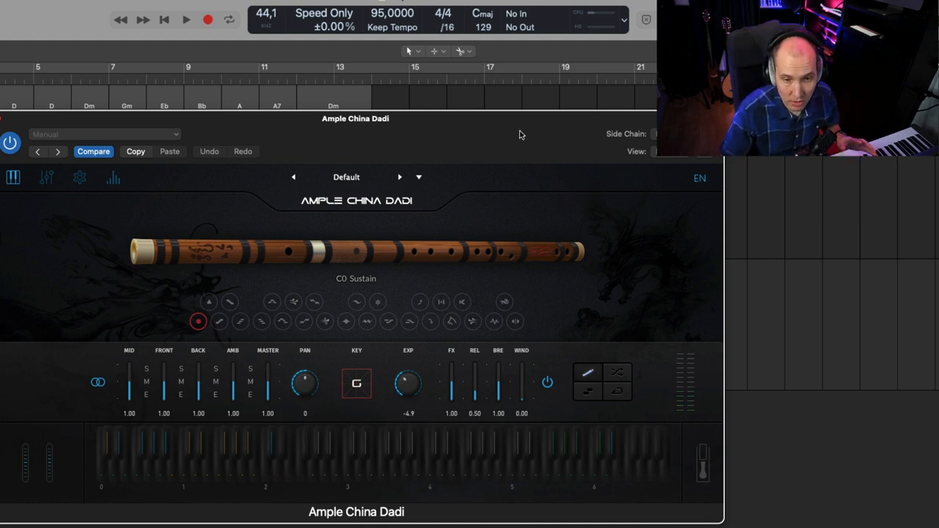
pyautogui.moveTo(311, 300)
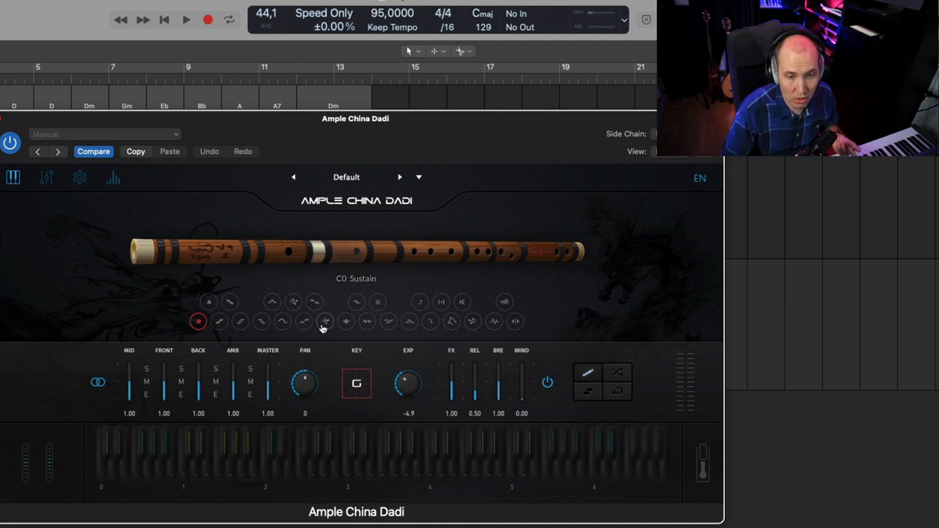
pyautogui.moveTo(443, 150)
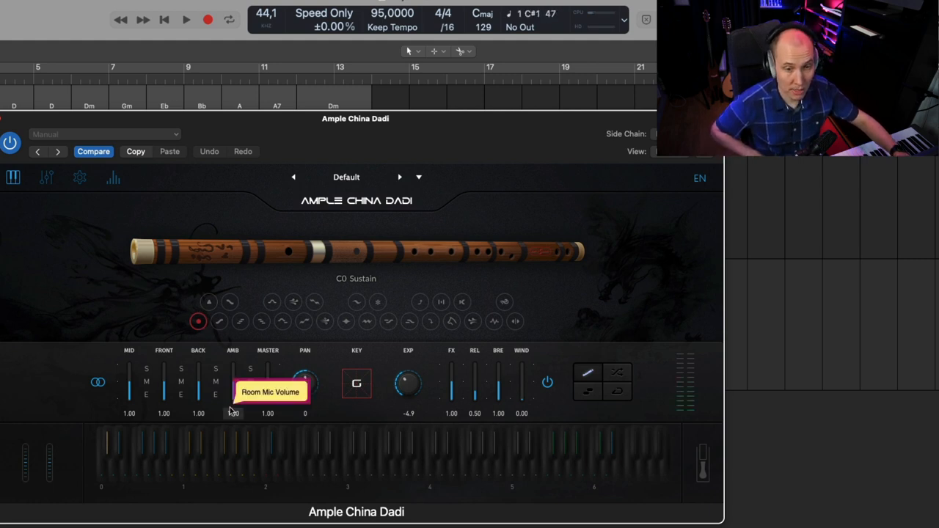
# Step: Audition Pentatonic Up, Pentatonic Down, Ripple and Scattering Up via keyswitches, returning to Sustain between each
pyautogui.click(219, 321)
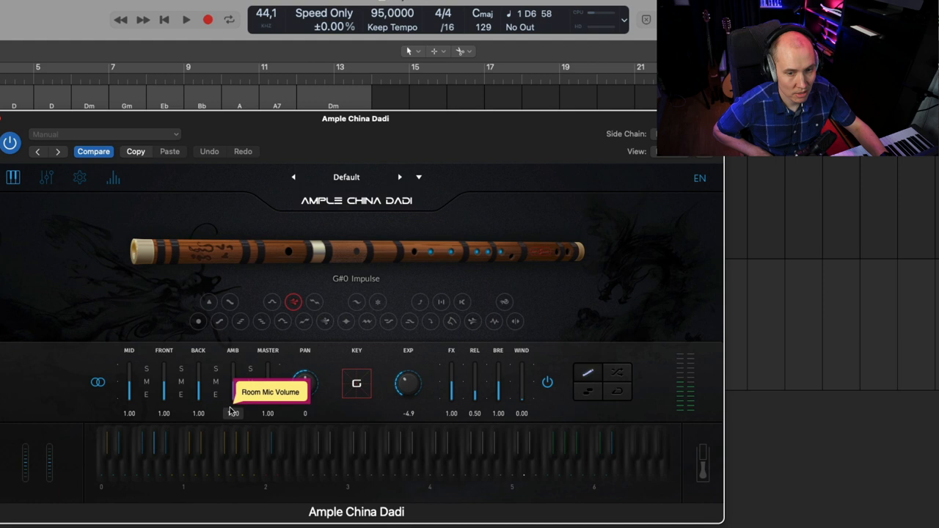
pyautogui.click(197, 323)
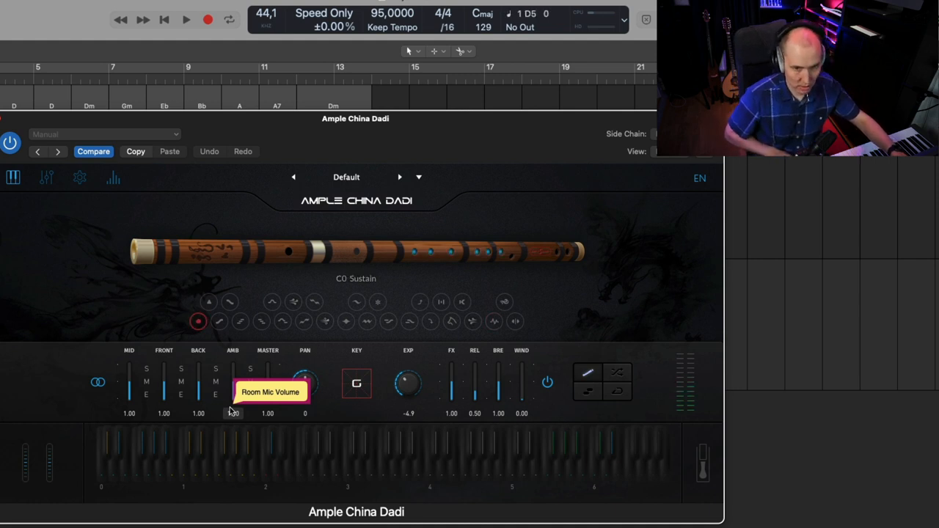
pyautogui.click(209, 302)
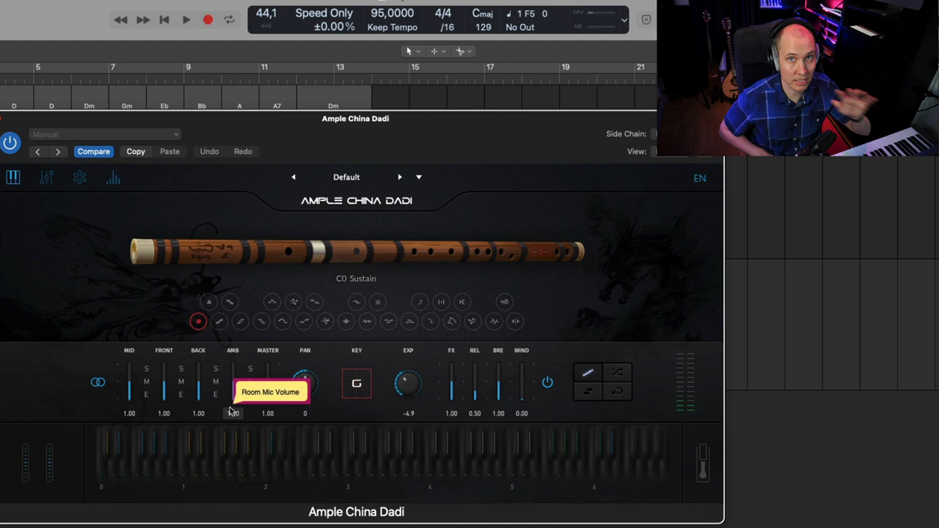
pyautogui.click(220, 321)
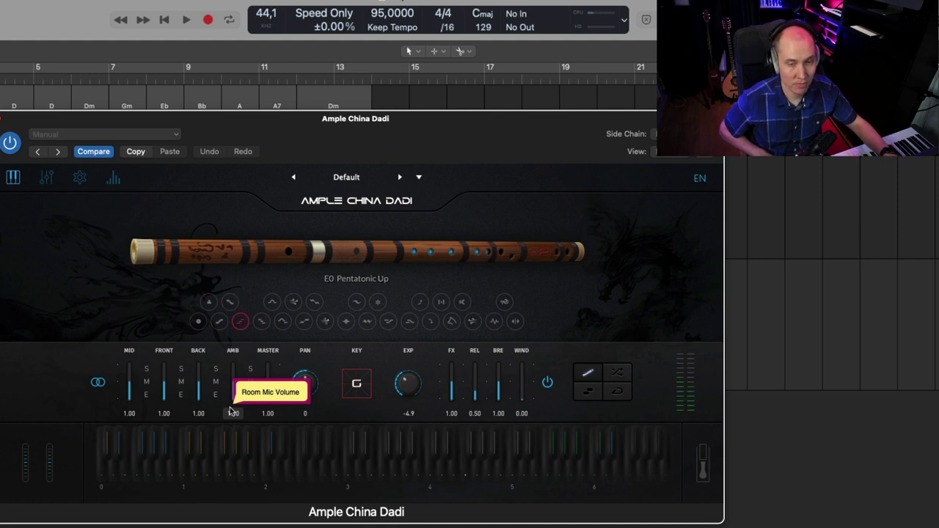
pyautogui.click(197, 322)
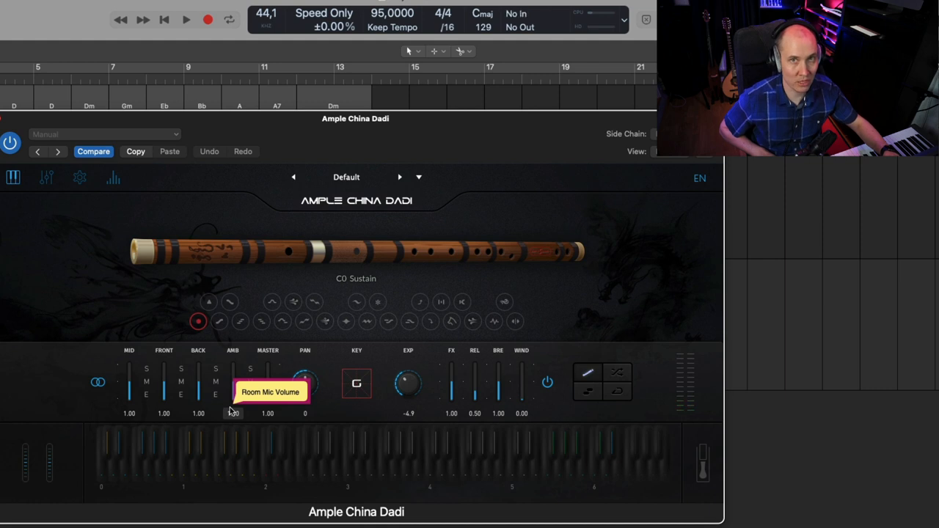
pyautogui.click(240, 320)
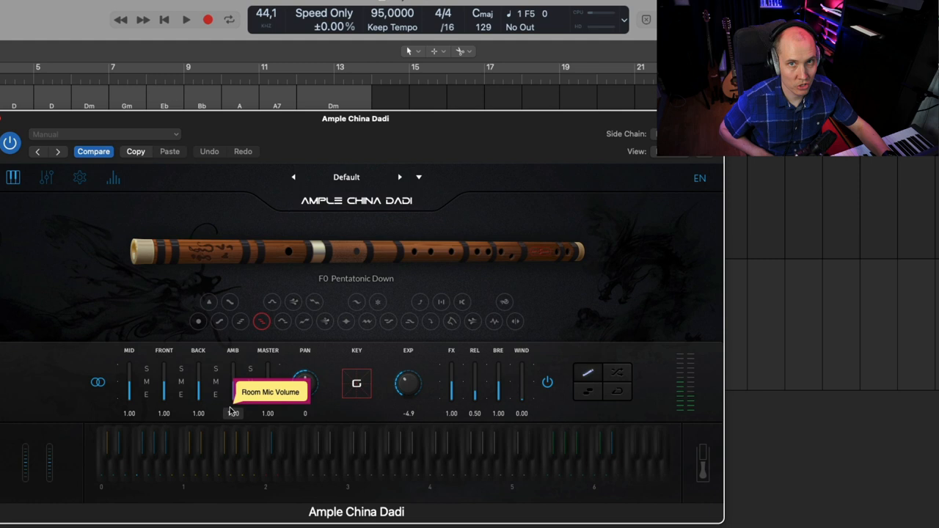
pyautogui.click(198, 321)
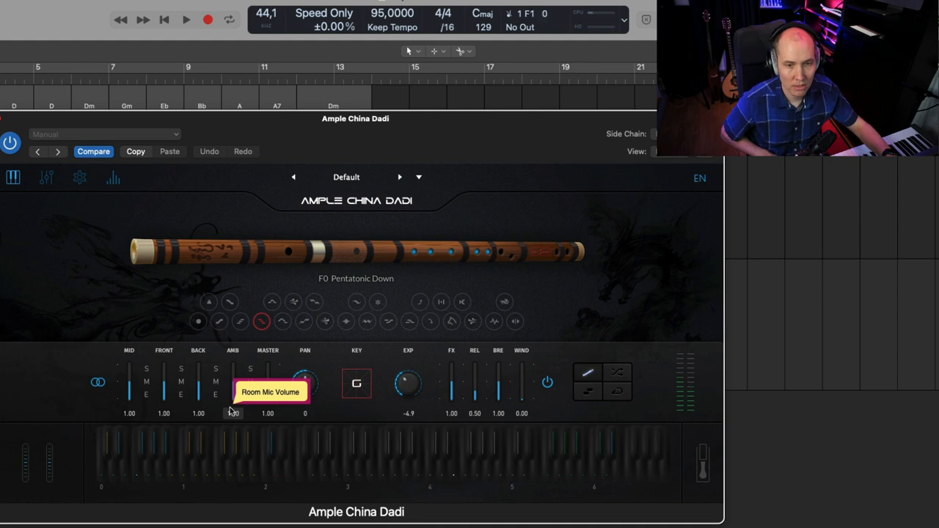
pyautogui.click(272, 302)
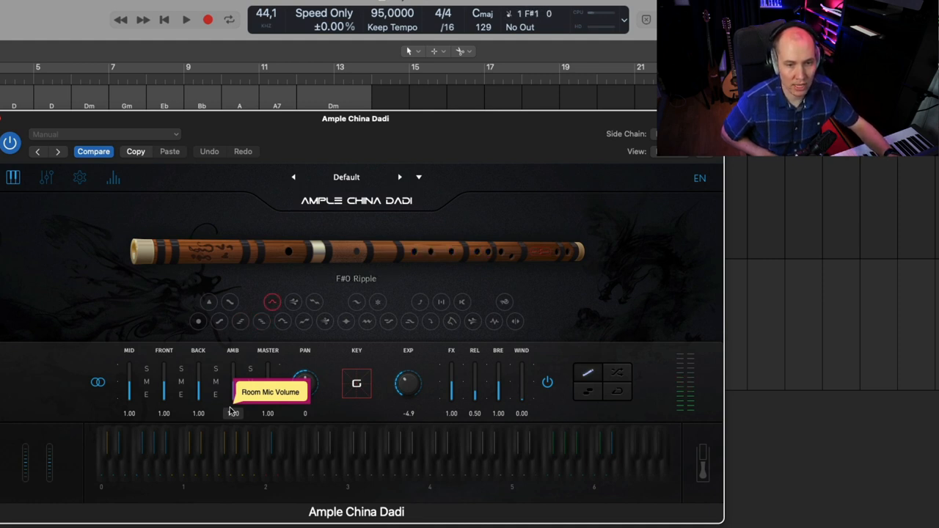
pyautogui.click(198, 323)
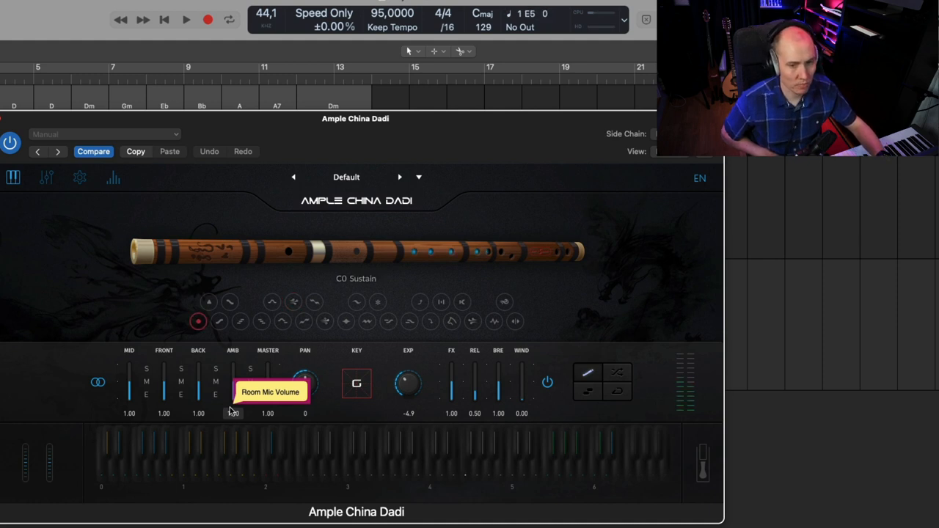
pyautogui.click(293, 303)
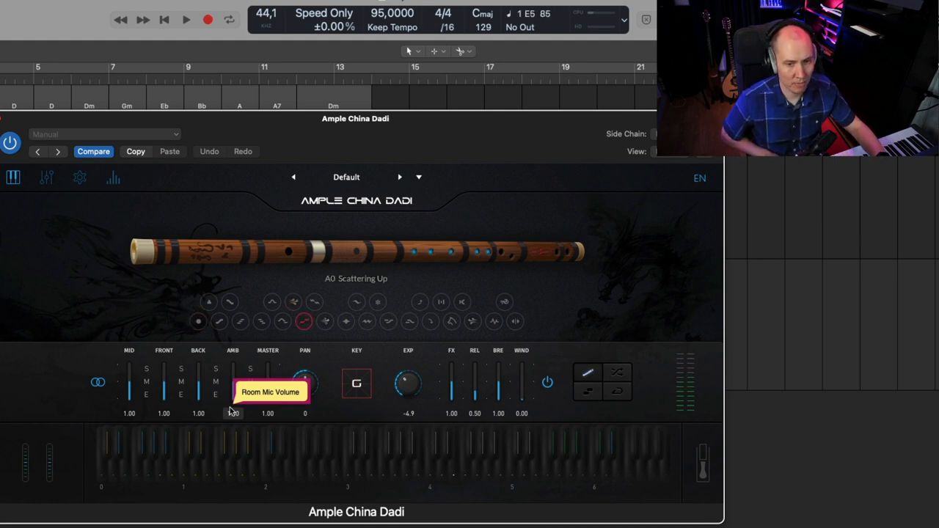
pyautogui.click(198, 321)
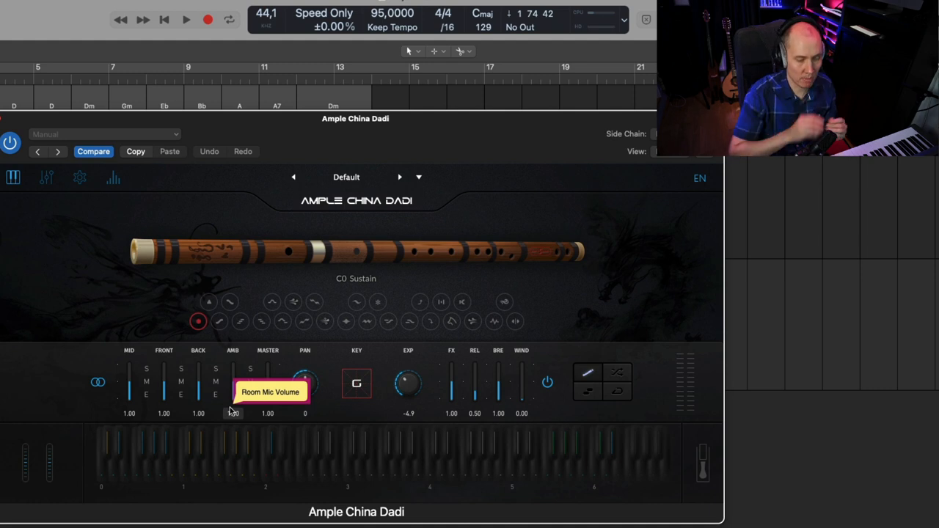
# Step: Audition Flutter, Variable Vibrato, Trill and Marking keyswitches, leaving Slide Up active
pyautogui.click(377, 303)
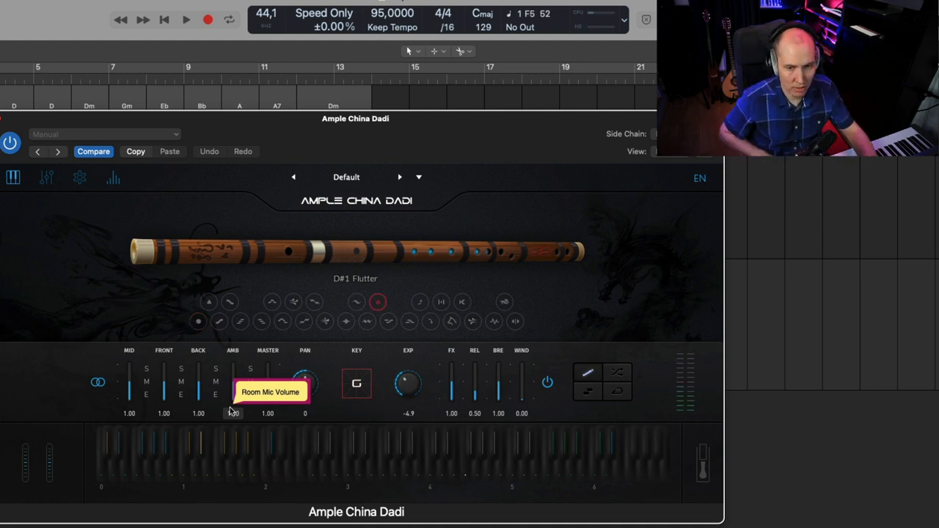
pyautogui.click(355, 302)
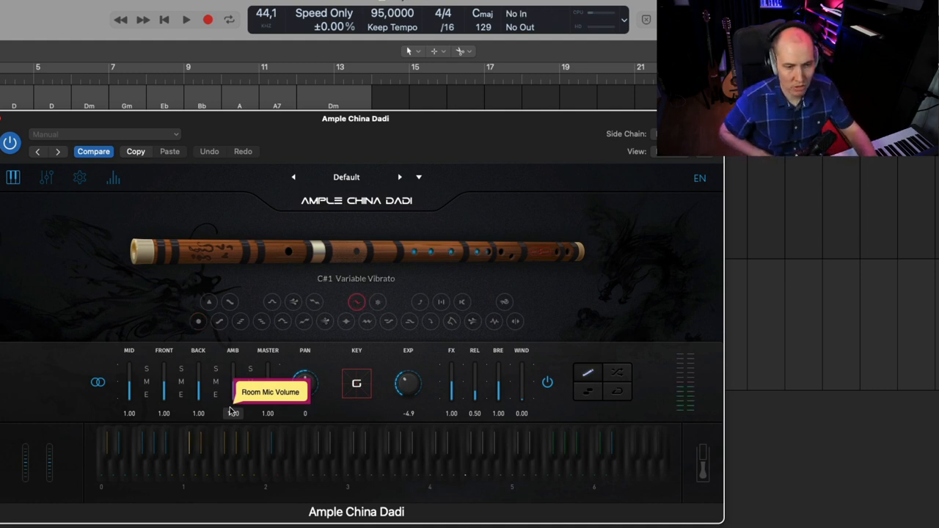
pyautogui.click(367, 321)
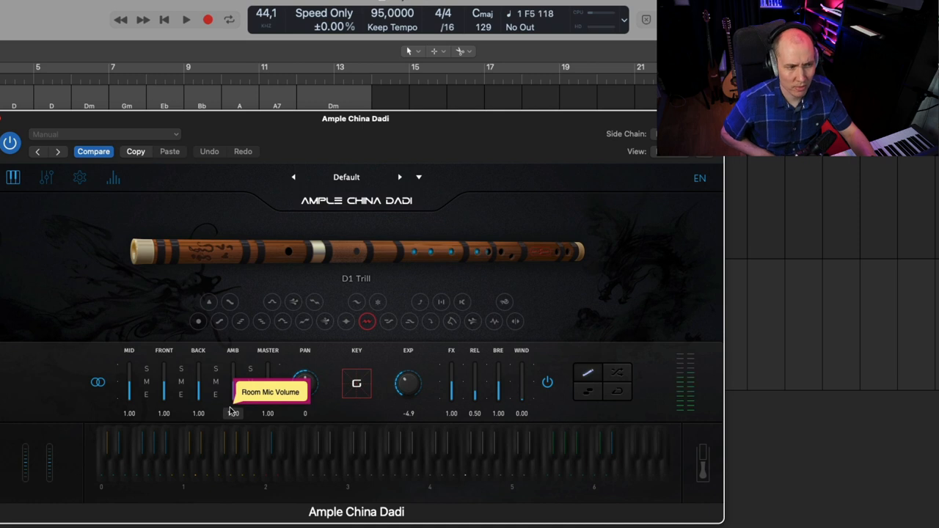
pyautogui.click(378, 302)
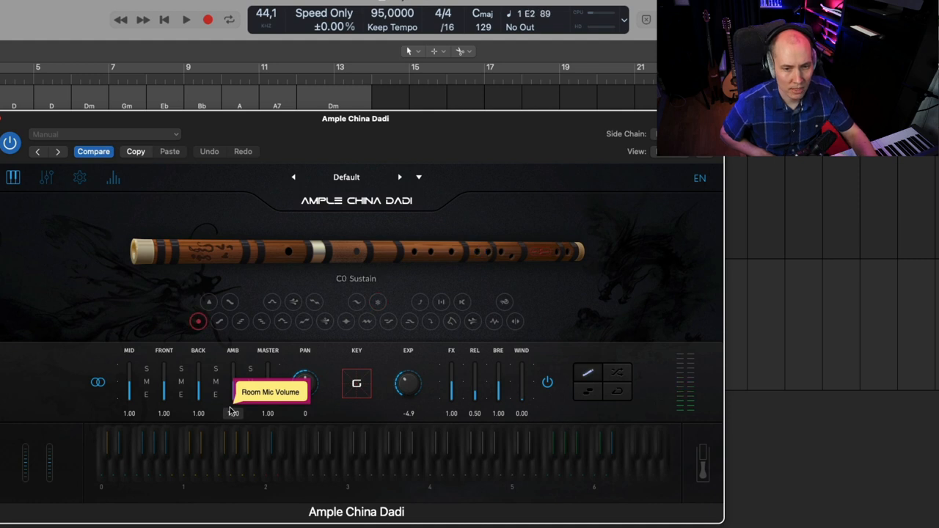
pyautogui.click(387, 319)
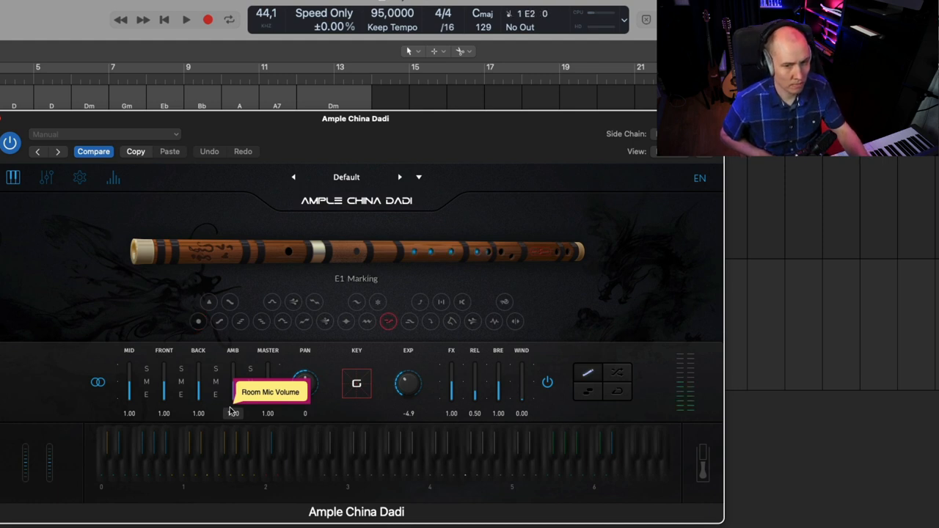
pyautogui.click(196, 321)
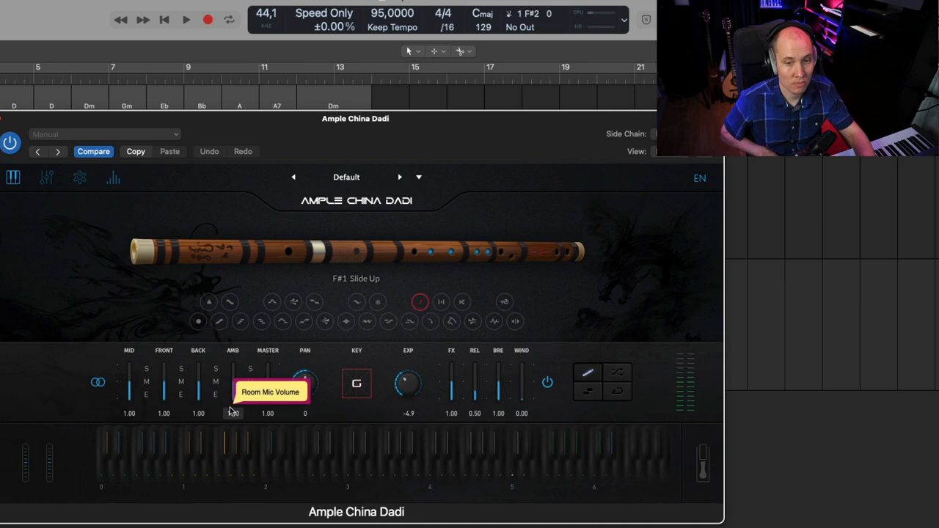
# Step: Select the Licks articulation via keyswitch C2 after the further technique auditions
pyautogui.click(440, 302)
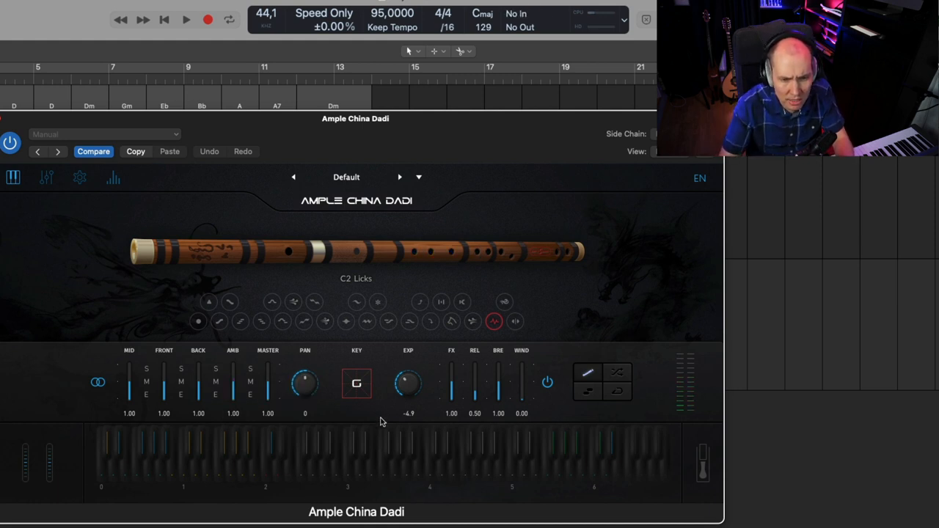
# Step: Change the flute's KEY setting from G to D in the key list
pyautogui.click(355, 382)
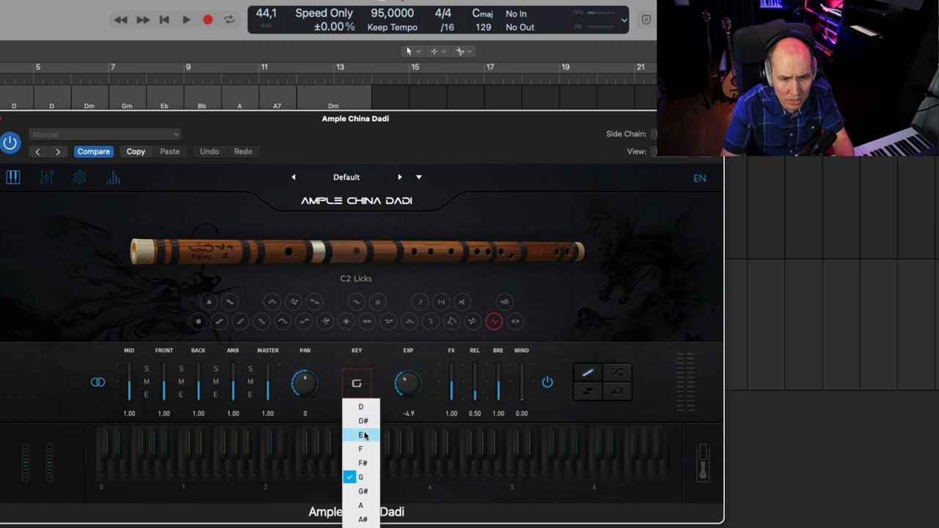
pyautogui.click(361, 435)
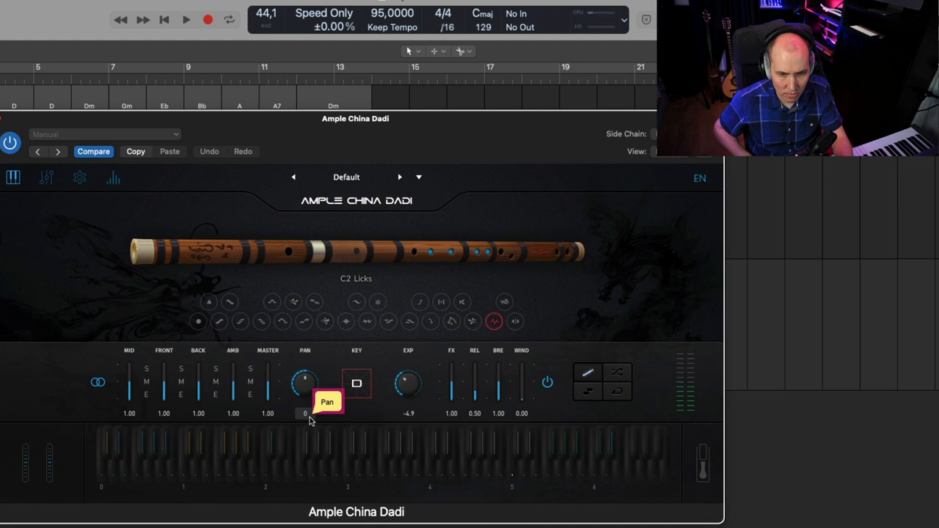
pyautogui.moveTo(364, 358)
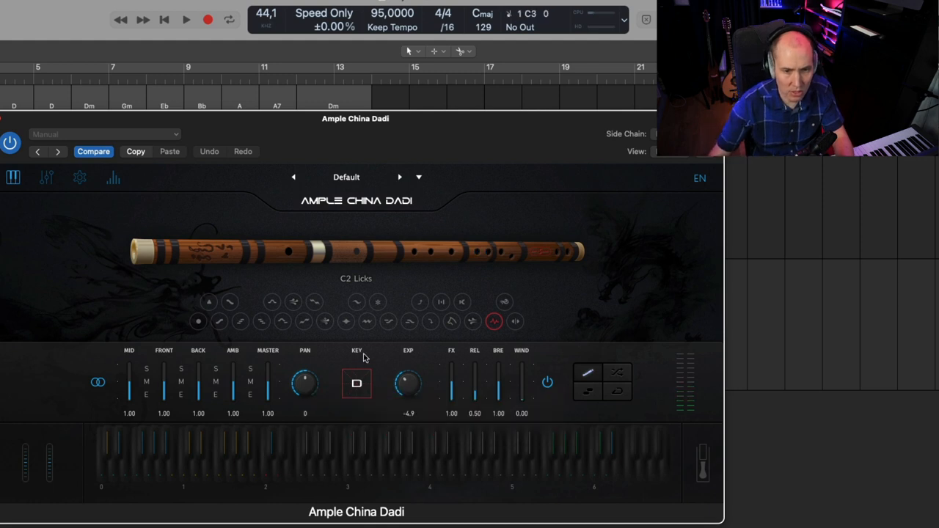
pyautogui.moveTo(355, 382)
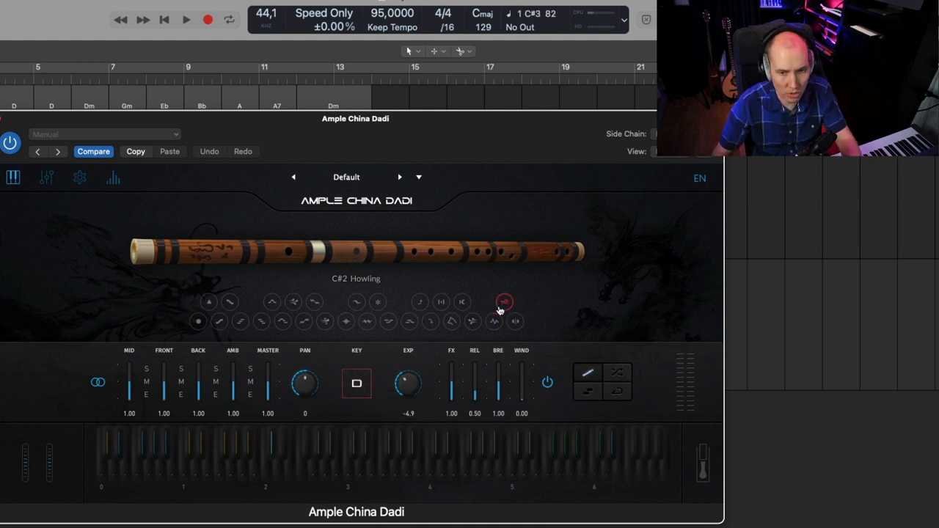
pyautogui.moveTo(501, 307)
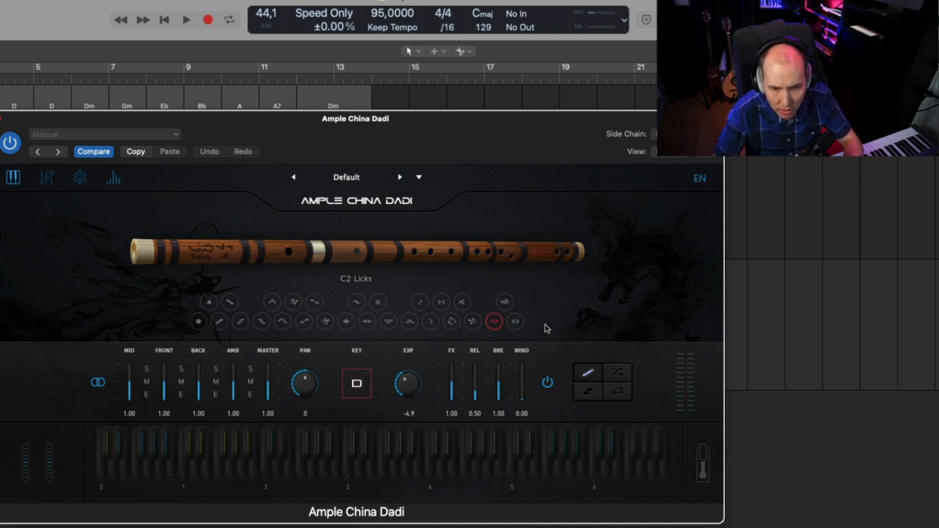
pyautogui.moveTo(515, 323)
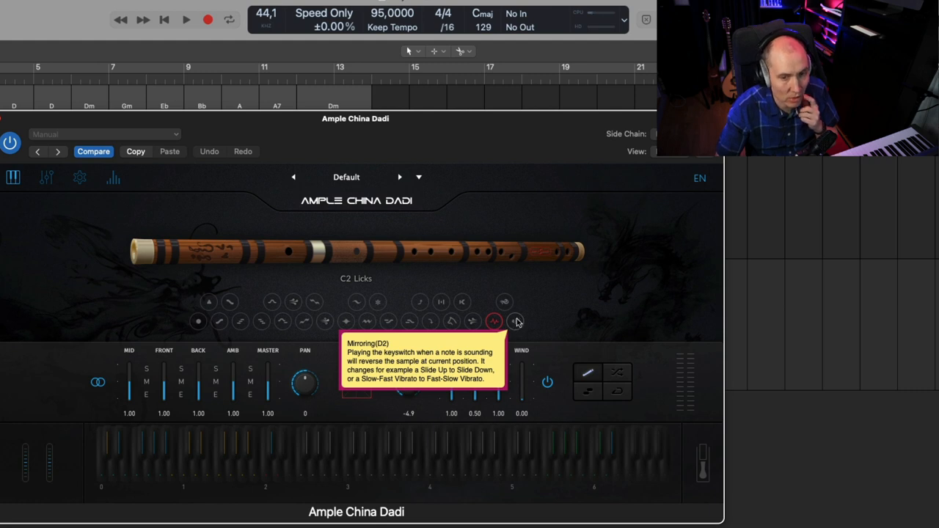
pyautogui.moveTo(619, 320)
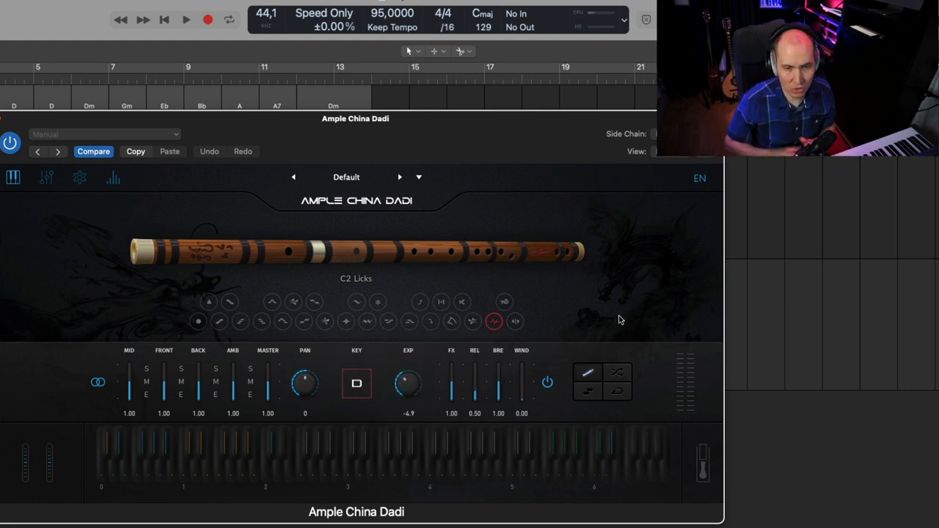
pyautogui.moveTo(604, 294)
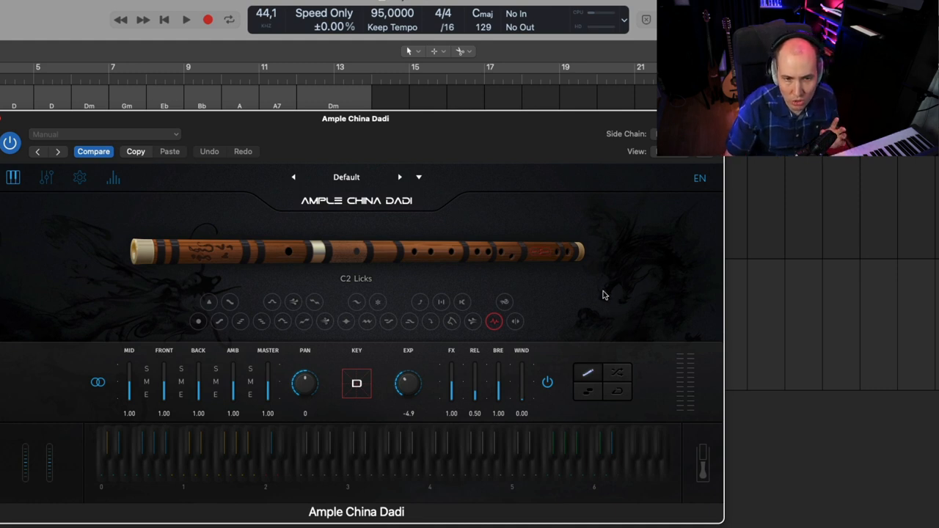
pyautogui.moveTo(591, 376)
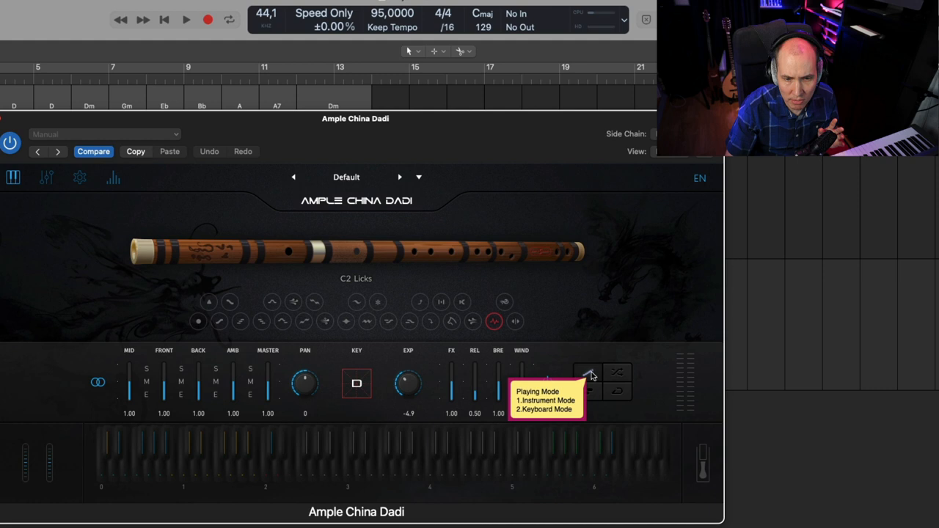
# Step: Cycle the playing-mode buttons and keyswitches through Scattering Up and Howling Legato, ending on the first mode
pyautogui.click(587, 374)
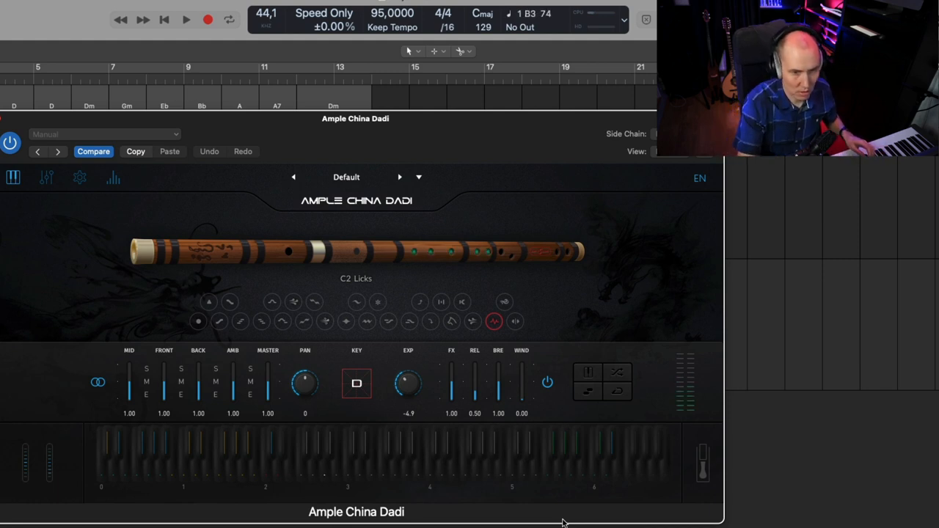
pyautogui.click(302, 322)
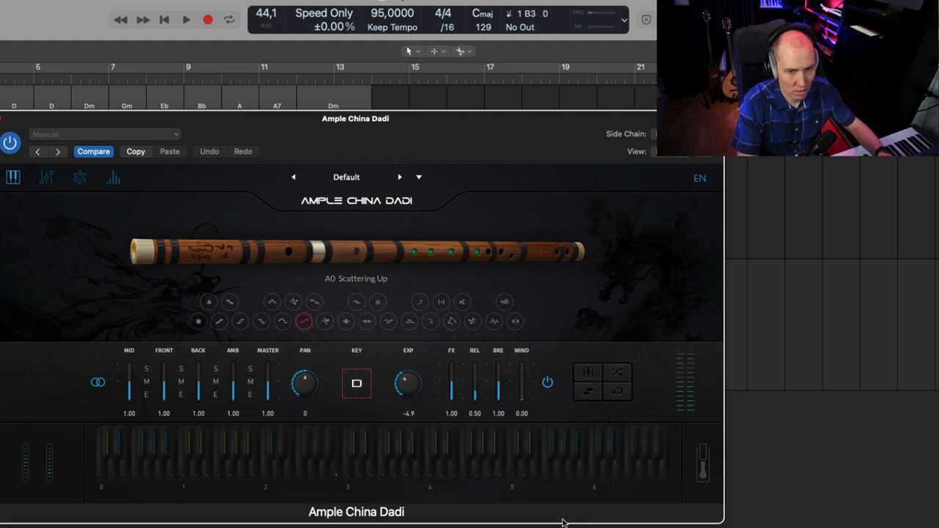
pyautogui.click(198, 323)
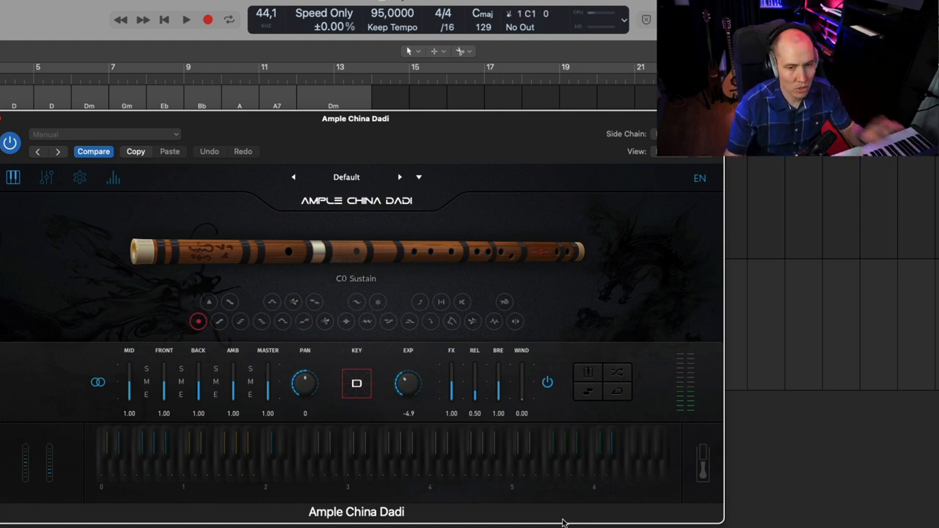
pyautogui.click(587, 374)
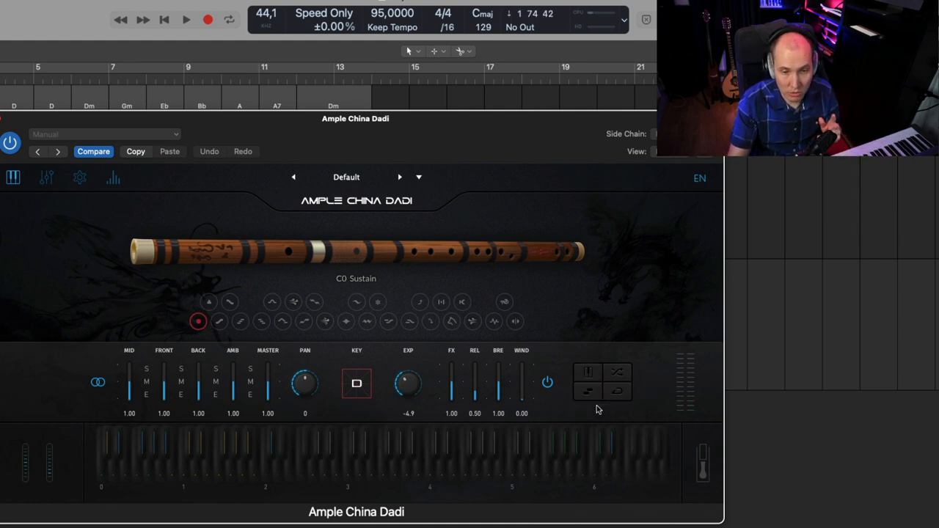
pyautogui.click(326, 322)
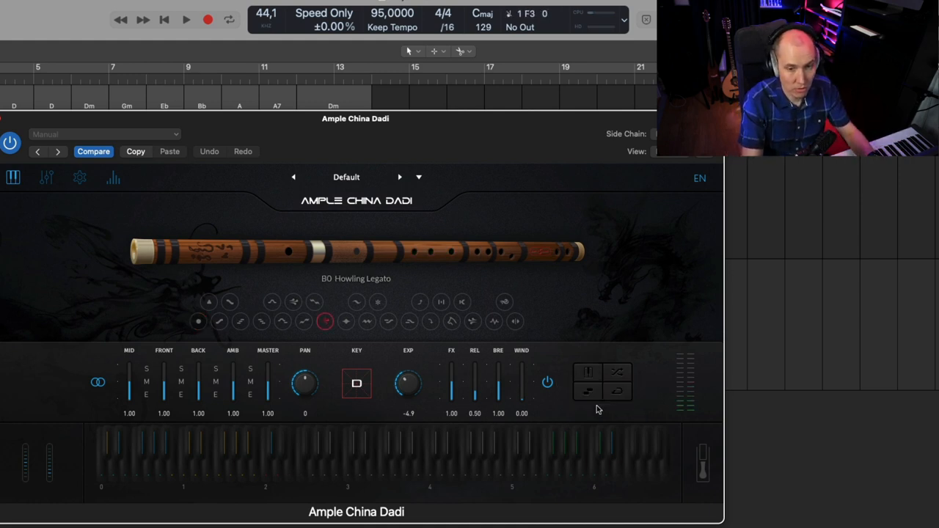
pyautogui.click(304, 321)
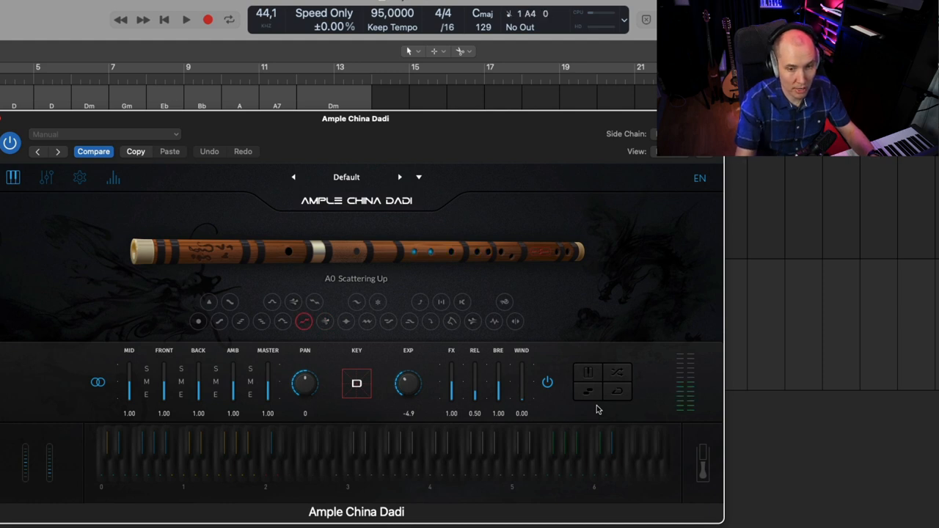
pyautogui.click(198, 321)
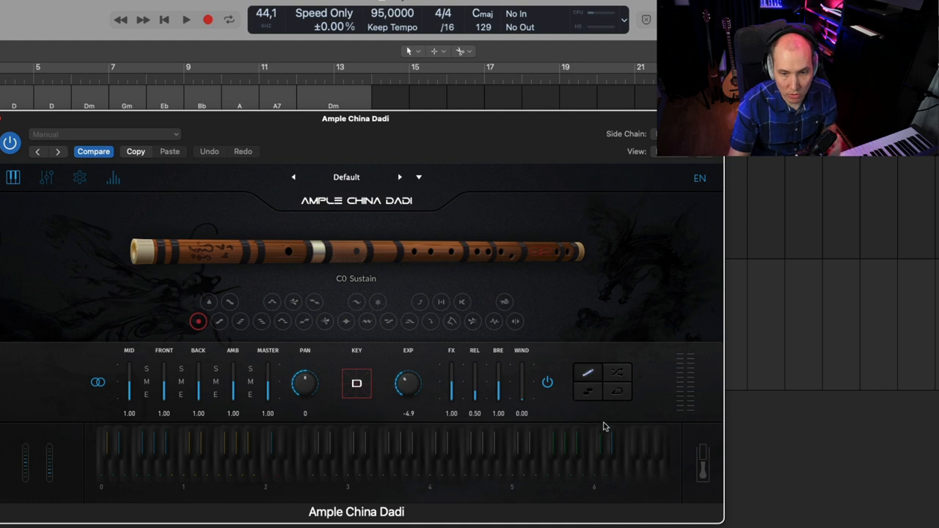
pyautogui.moveTo(583, 399)
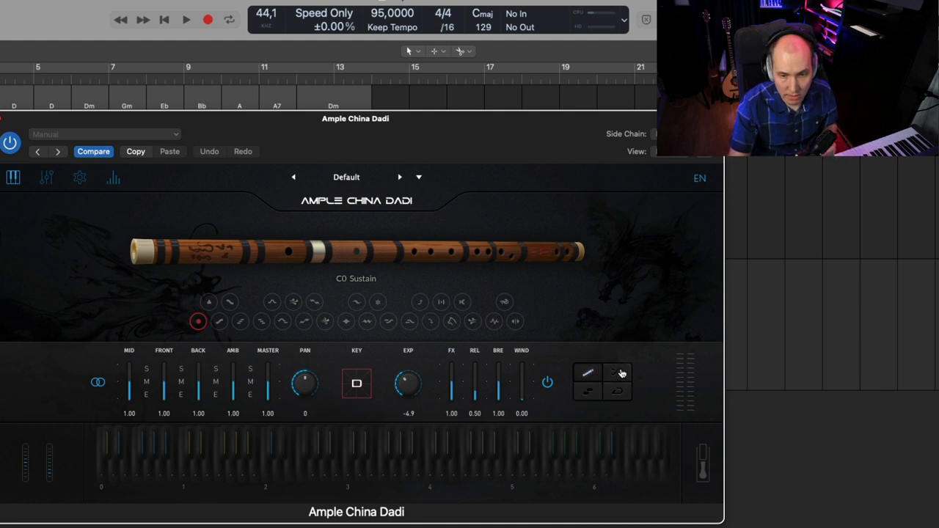
pyautogui.moveTo(619, 373)
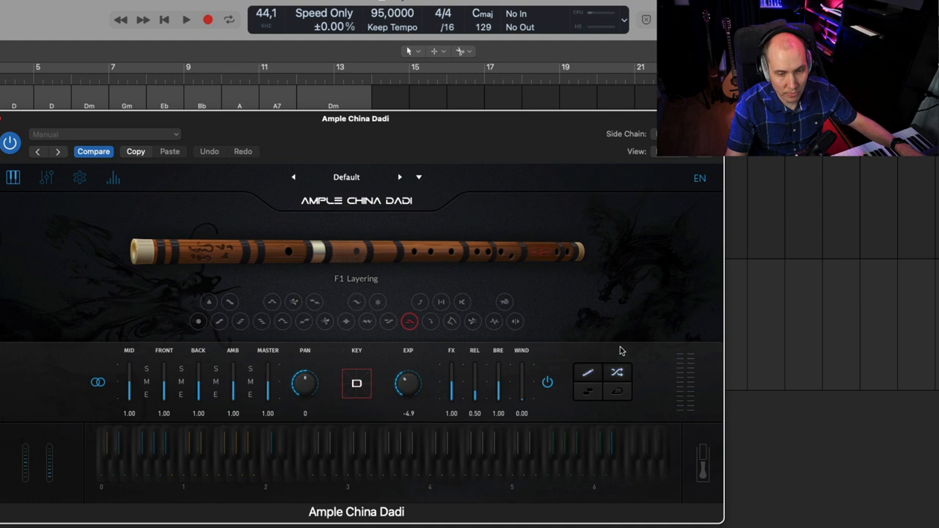
pyautogui.moveTo(631, 270)
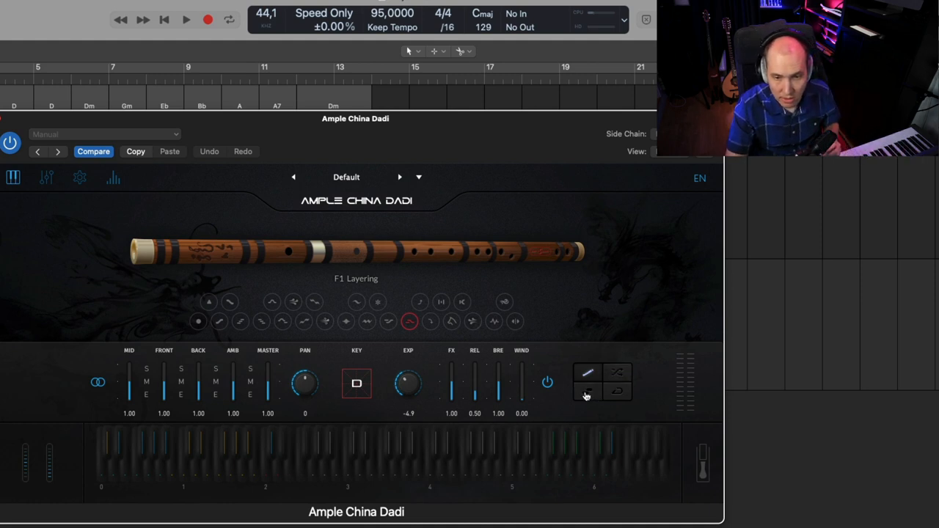
pyautogui.moveTo(587, 396)
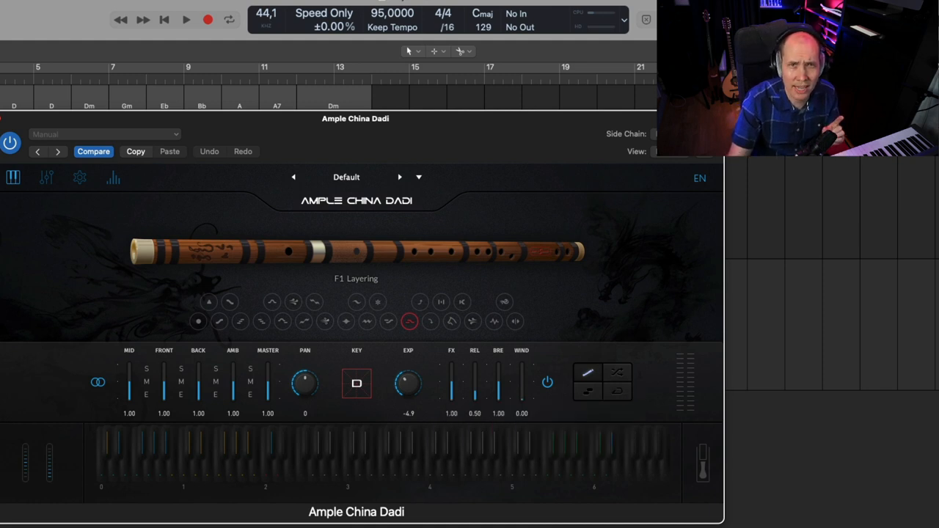
pyautogui.moveTo(636, 395)
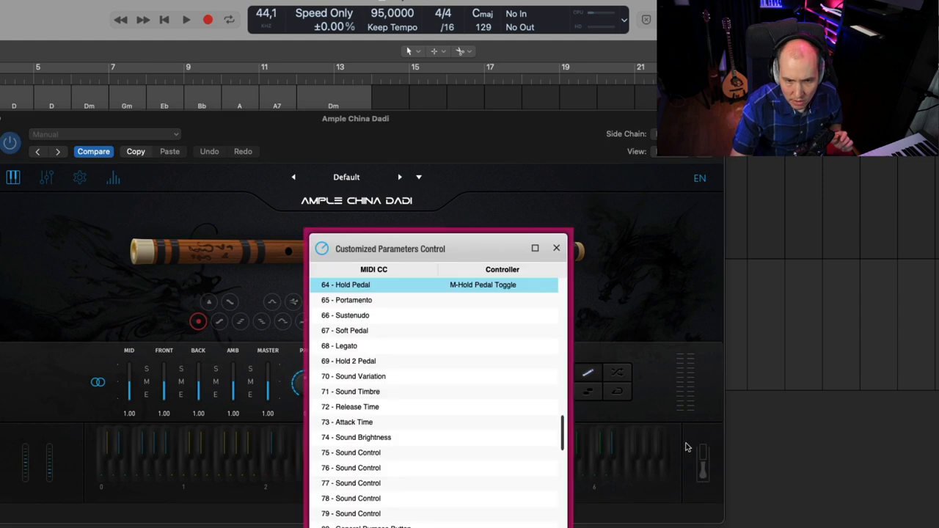
pyautogui.moveTo(501, 291)
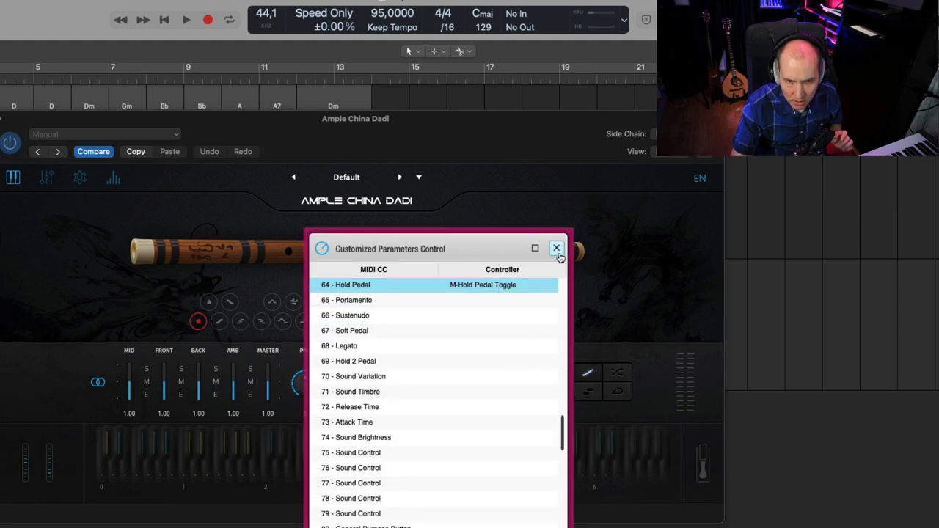
pyautogui.click(556, 248)
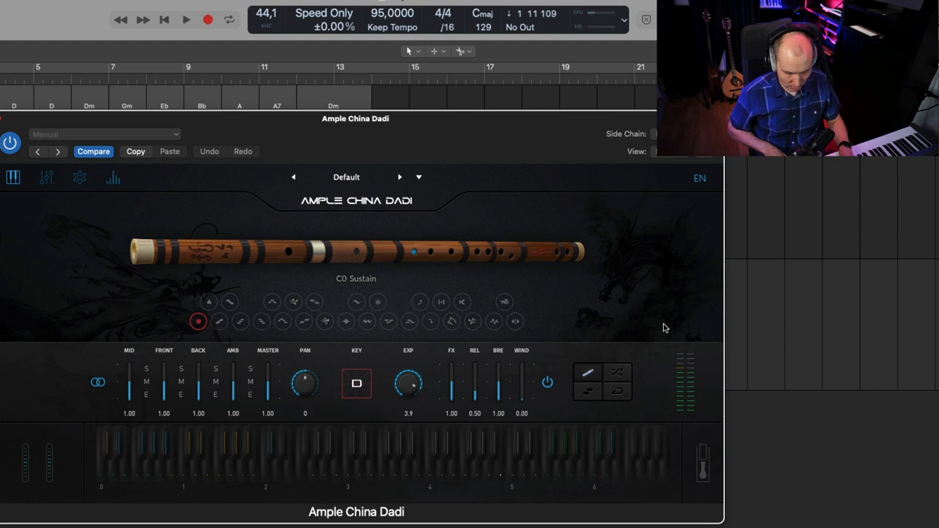
# Step: Drag the EXP knob so the flute's expression level reads -12.0
pyautogui.moveTo(408, 383); pyautogui.dragTo(408, 399)
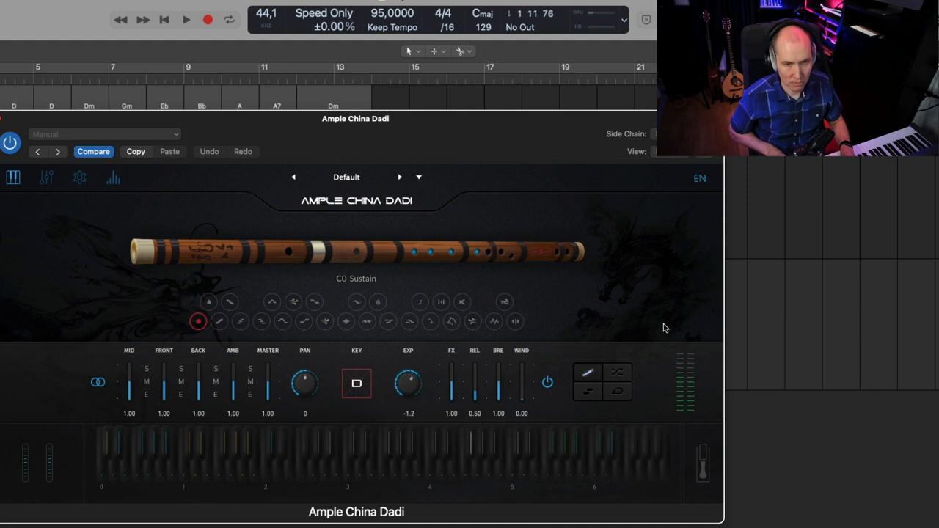
pyautogui.moveTo(407, 382); pyautogui.dragTo(408, 367)
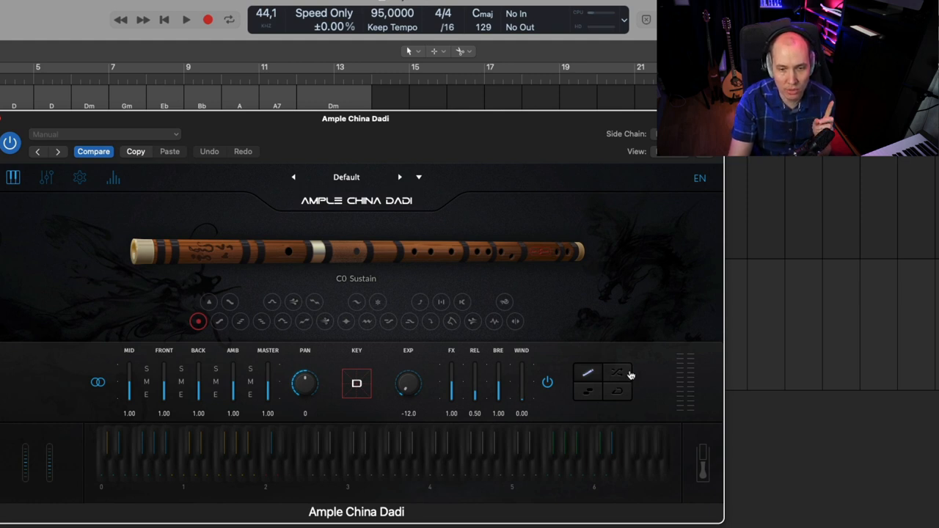
pyautogui.moveTo(616, 372)
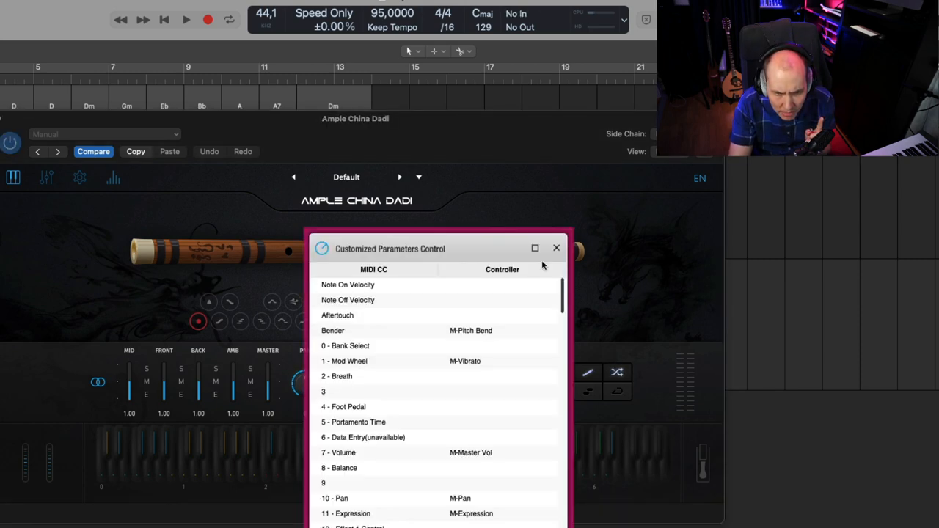
pyautogui.click(556, 248)
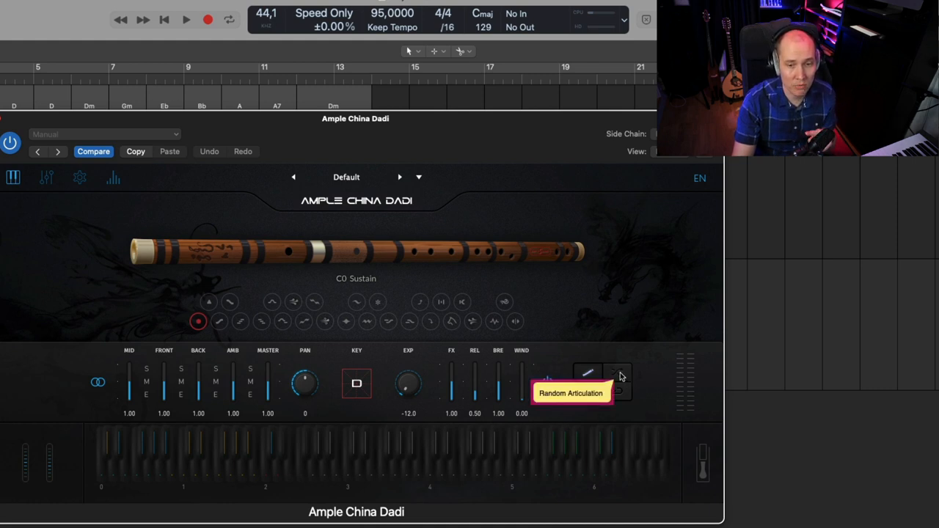
pyautogui.moveTo(199, 323)
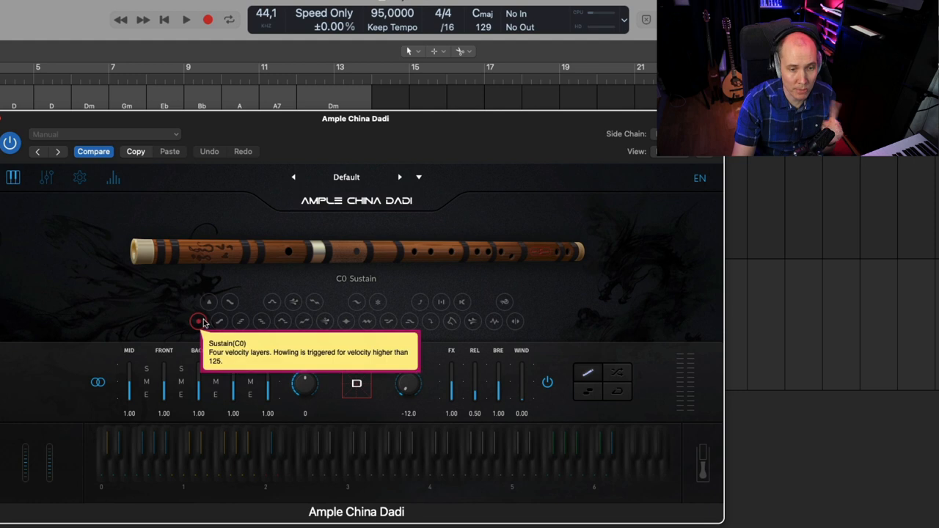
pyautogui.moveTo(217, 322)
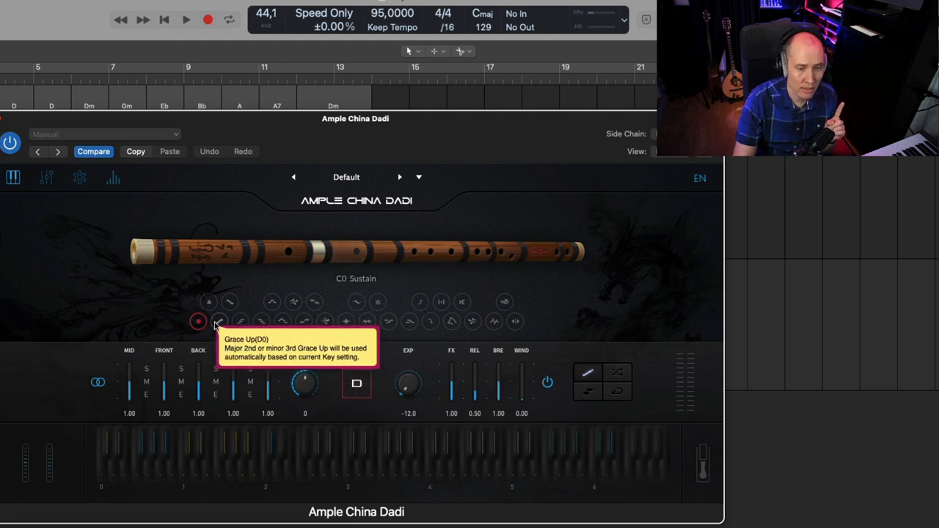
pyautogui.moveTo(241, 321)
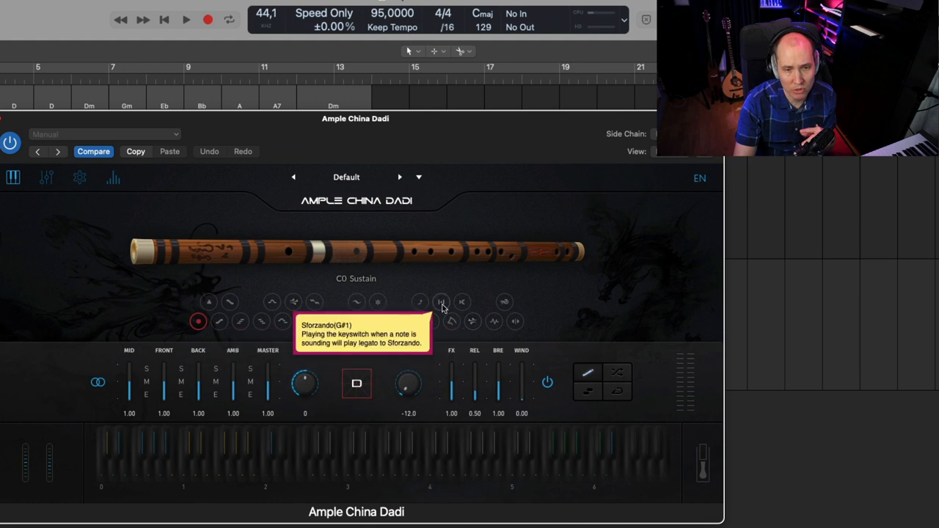
pyautogui.moveTo(355, 302)
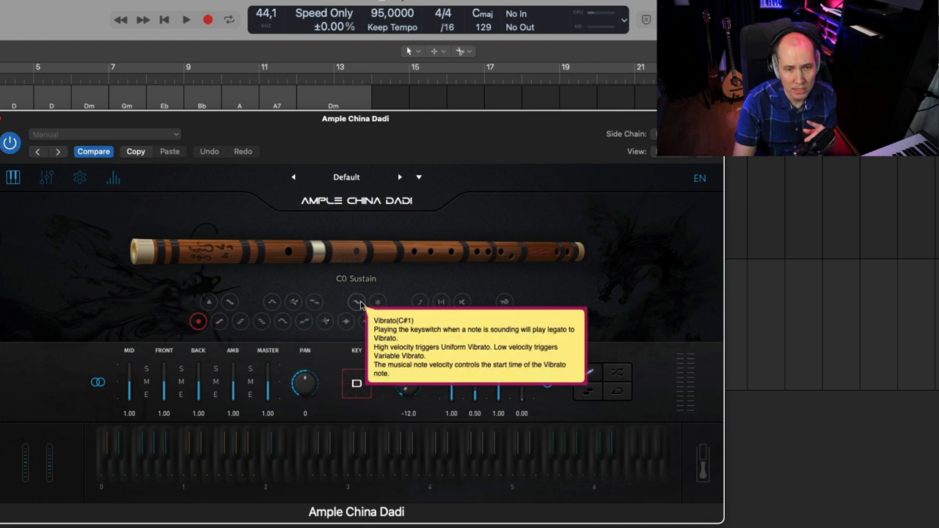
pyautogui.moveTo(332, 316)
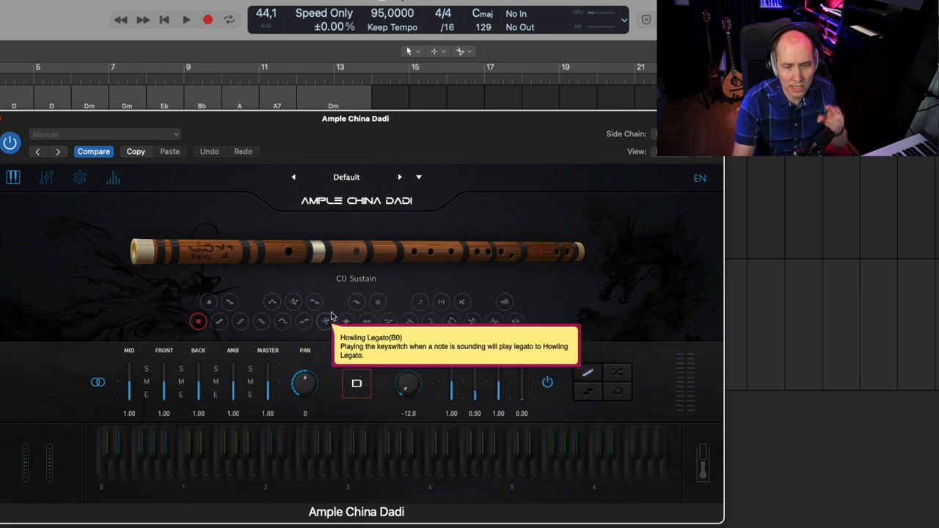
pyautogui.moveTo(640, 379)
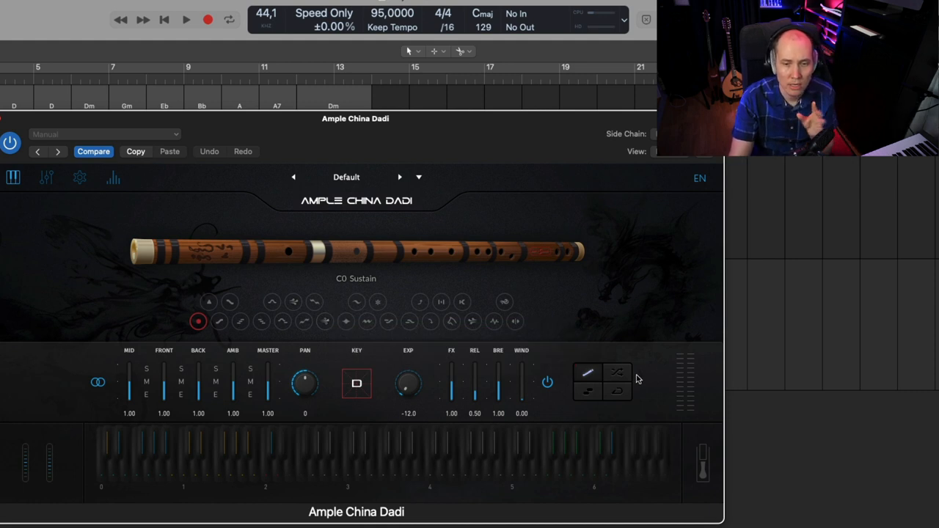
pyautogui.moveTo(621, 372)
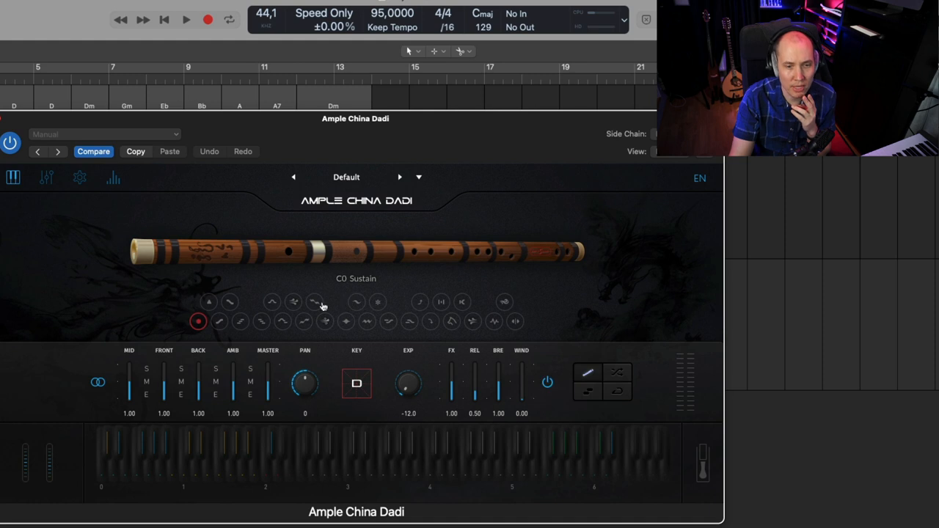
pyautogui.moveTo(232, 331)
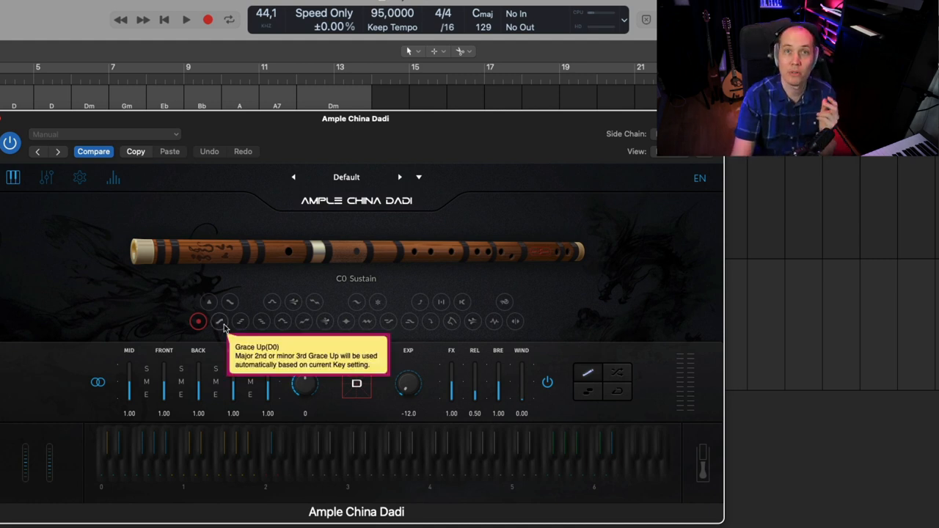
pyautogui.moveTo(664, 275)
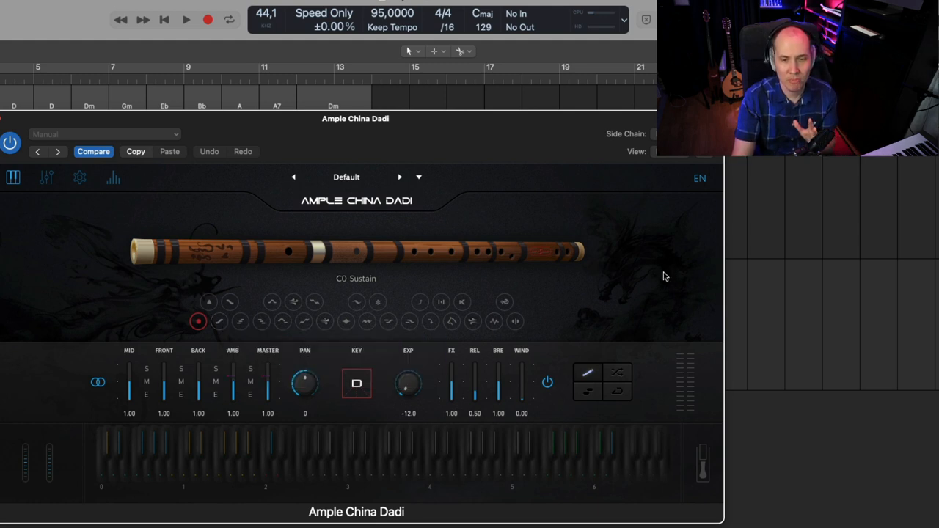
pyautogui.moveTo(637, 385)
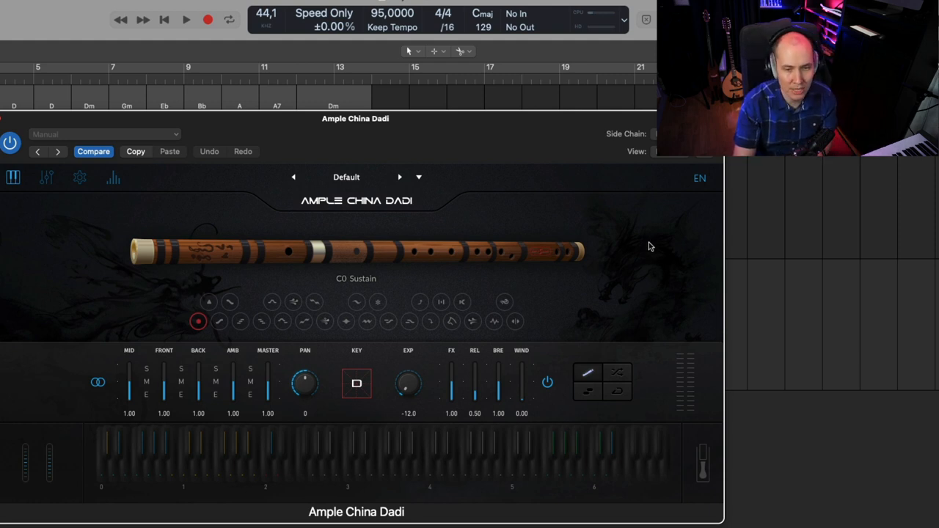
pyautogui.moveTo(660, 249)
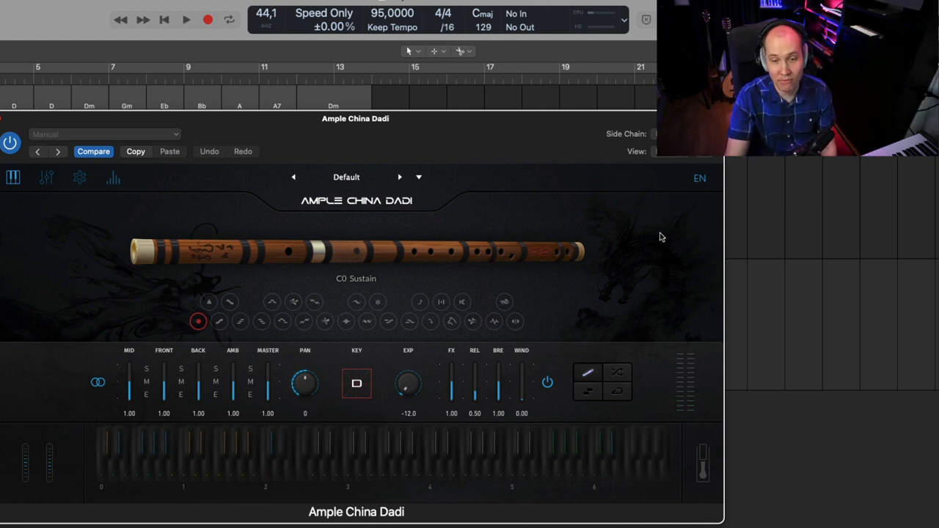
pyautogui.moveTo(586, 174)
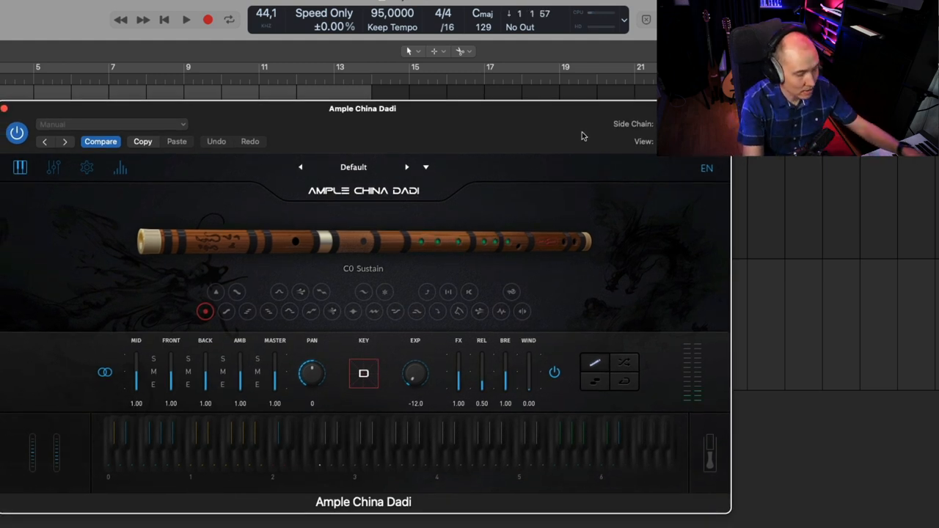
# Step: Close the Dadi plugin, maximize the Tracks window, hide the Inspector and open the flute region in the Piano Roll
pyautogui.click(187, 16)
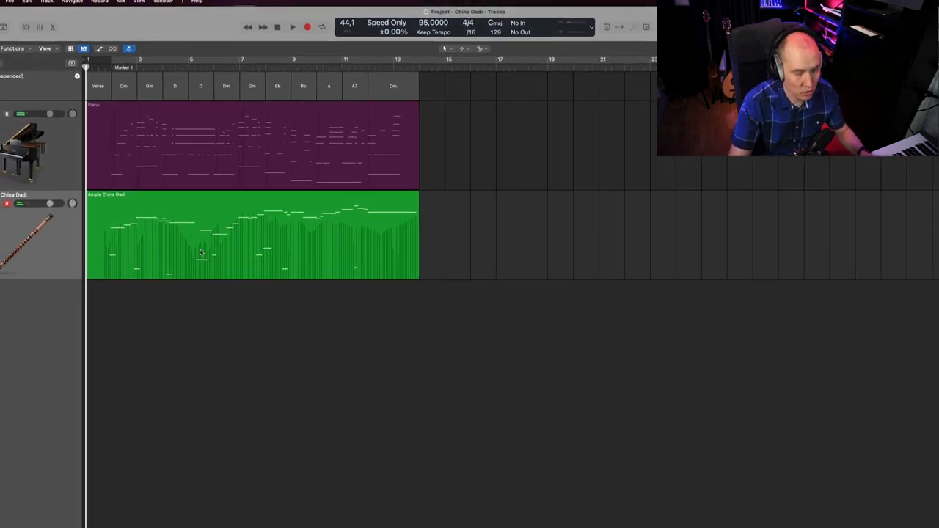
pyautogui.doubleClick(250, 235)
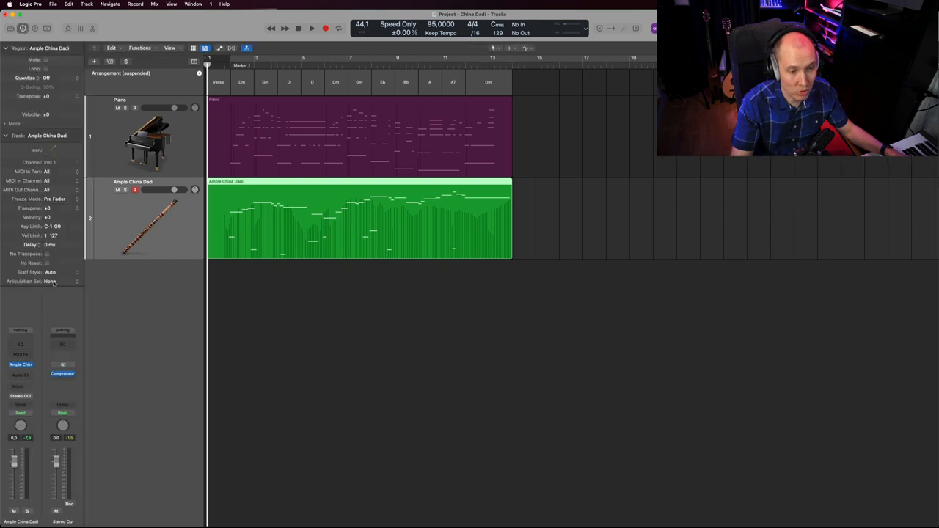
pyautogui.click(51, 280)
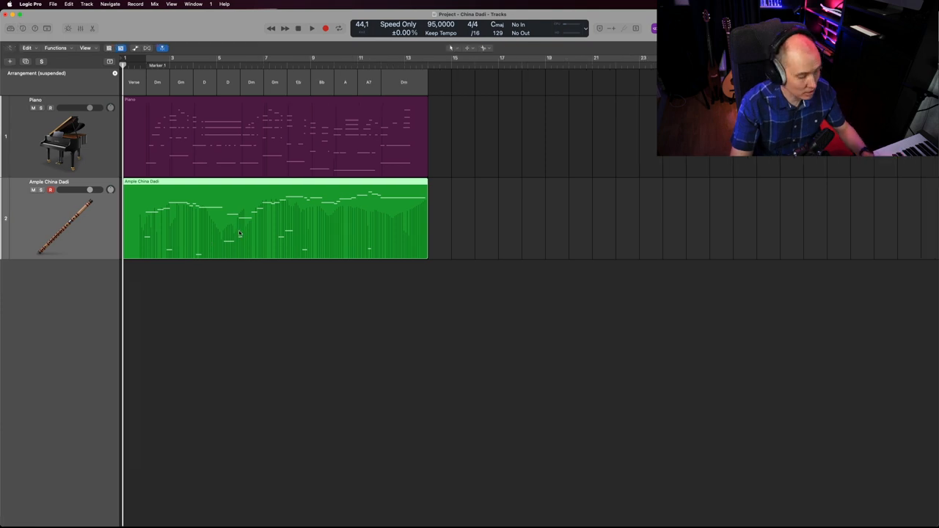
pyautogui.doubleClick(276, 220)
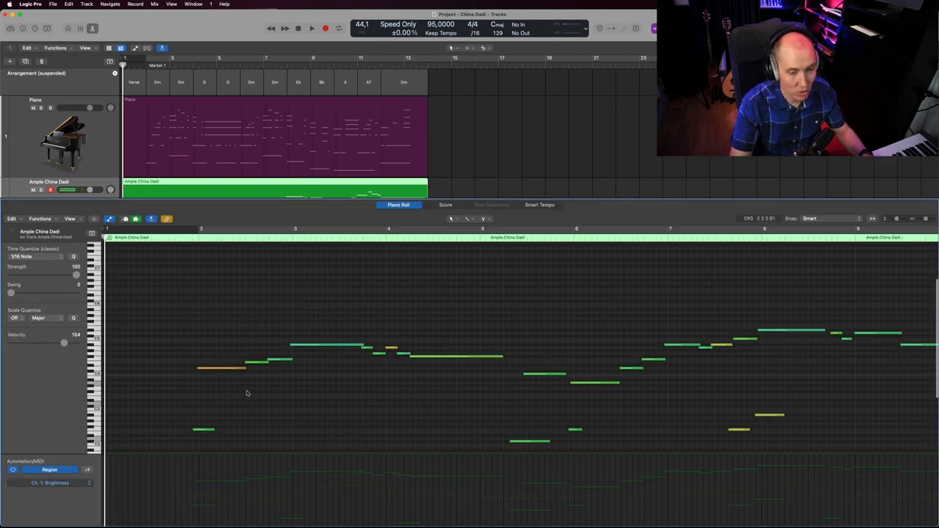